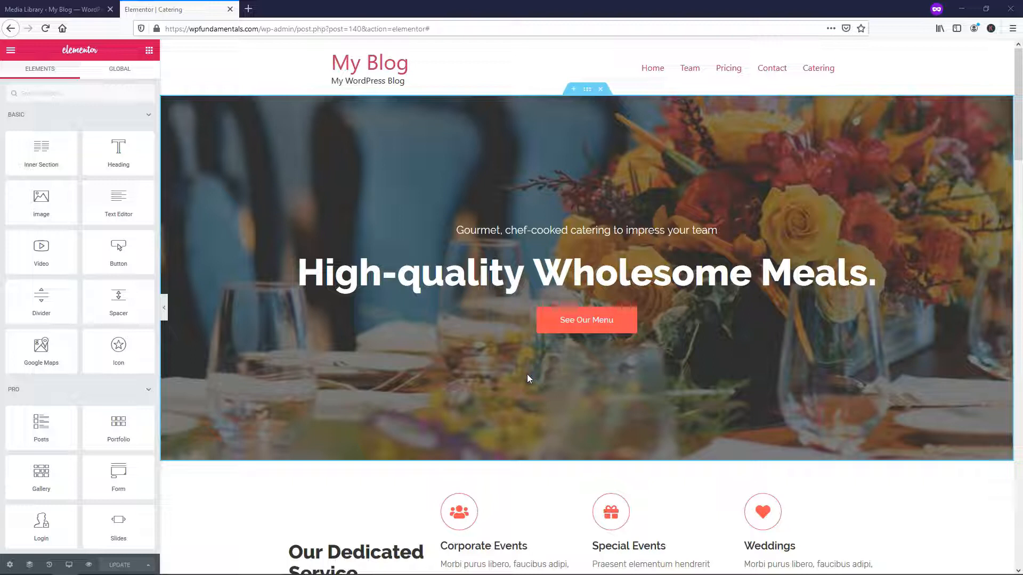
mouse_move(593, 373)
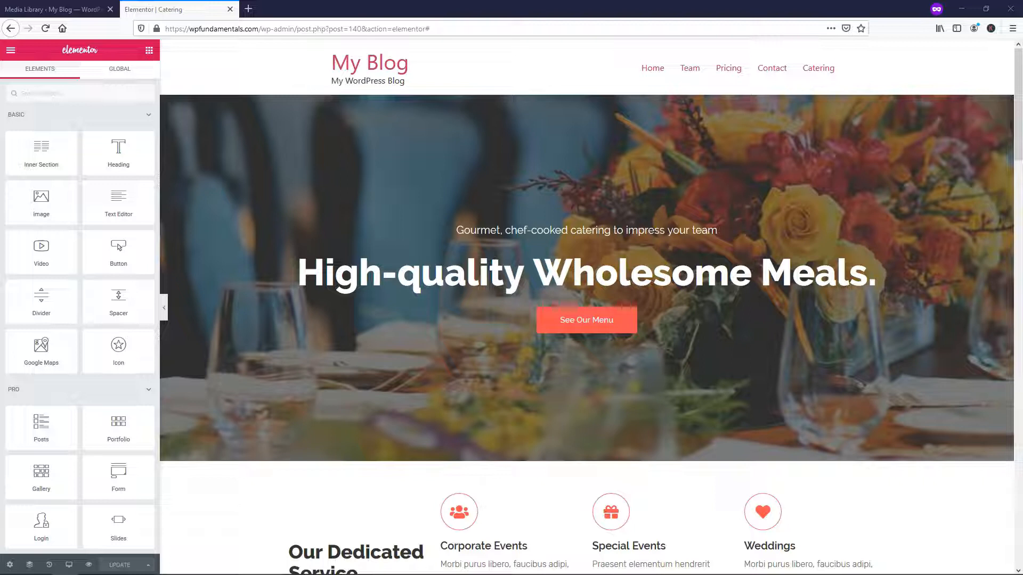
- Add a two-column section below Our Latest Events, then return to the widgets list
click(585, 273)
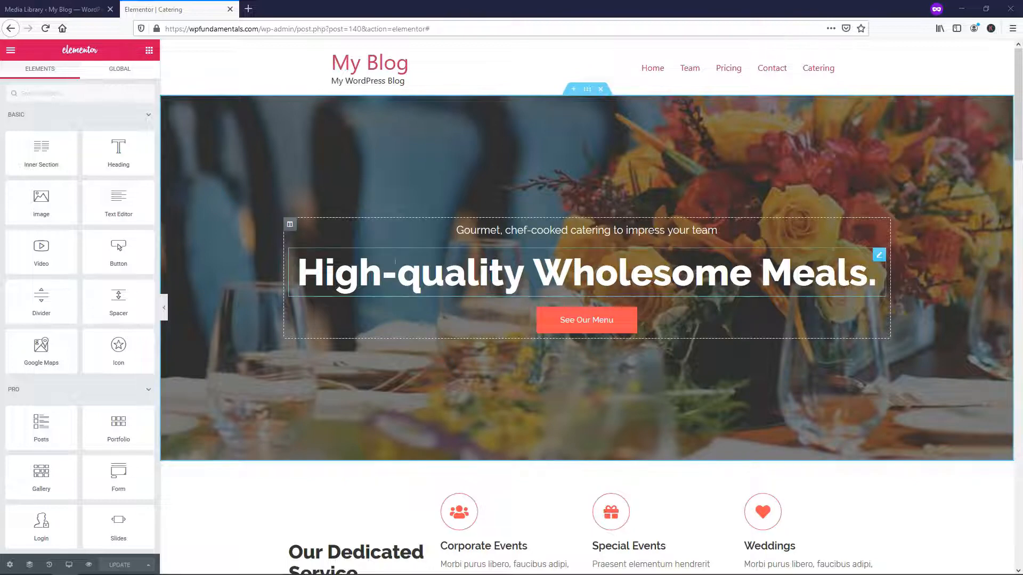
scroll(down, 3)
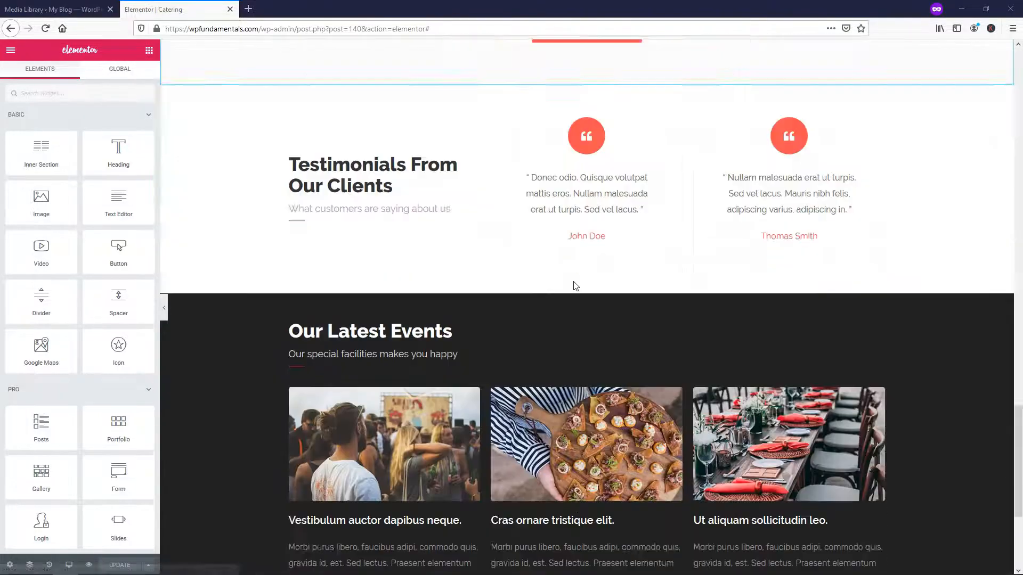
scroll(down, 3)
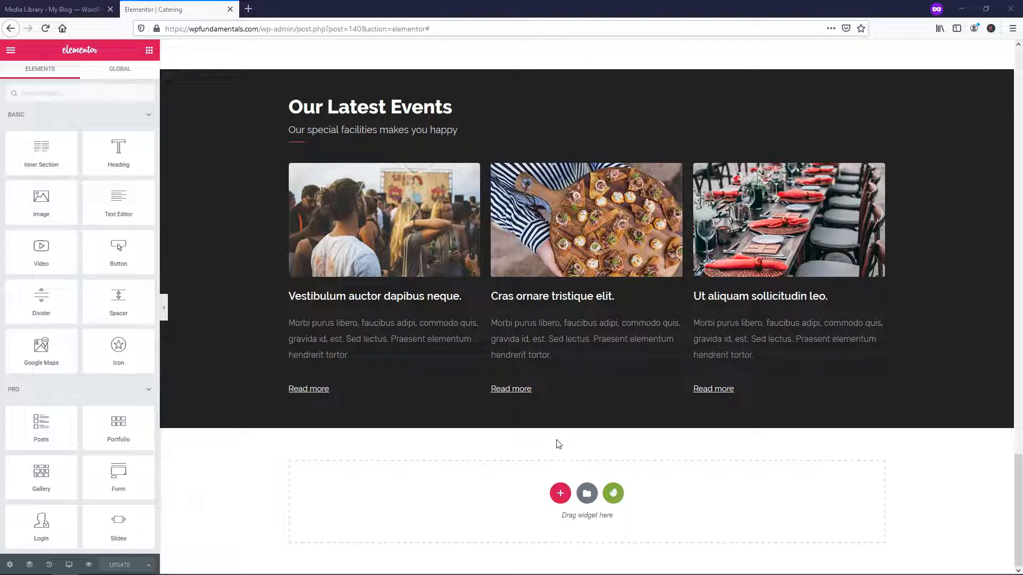
mouse_move(548, 487)
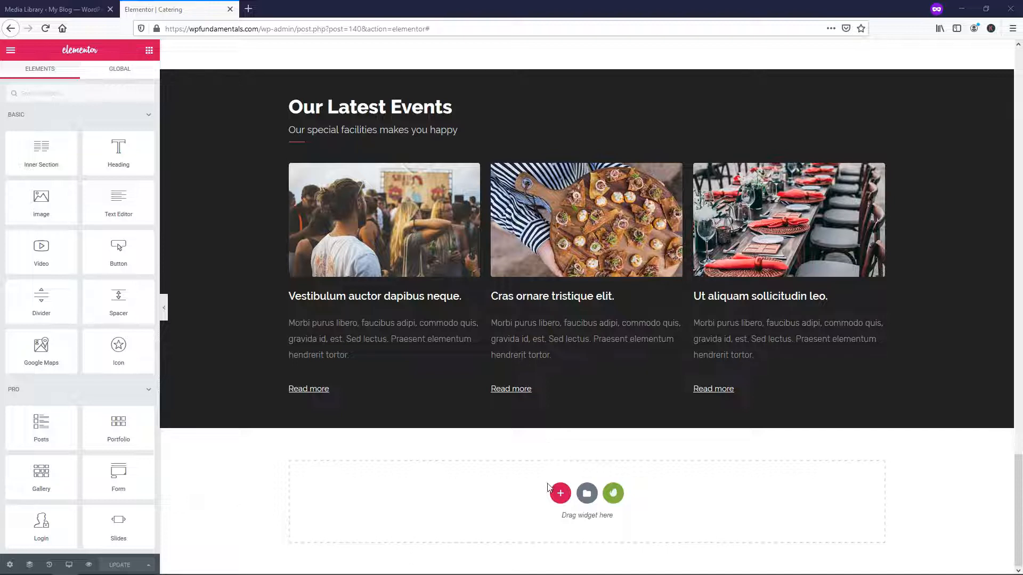
click(560, 493)
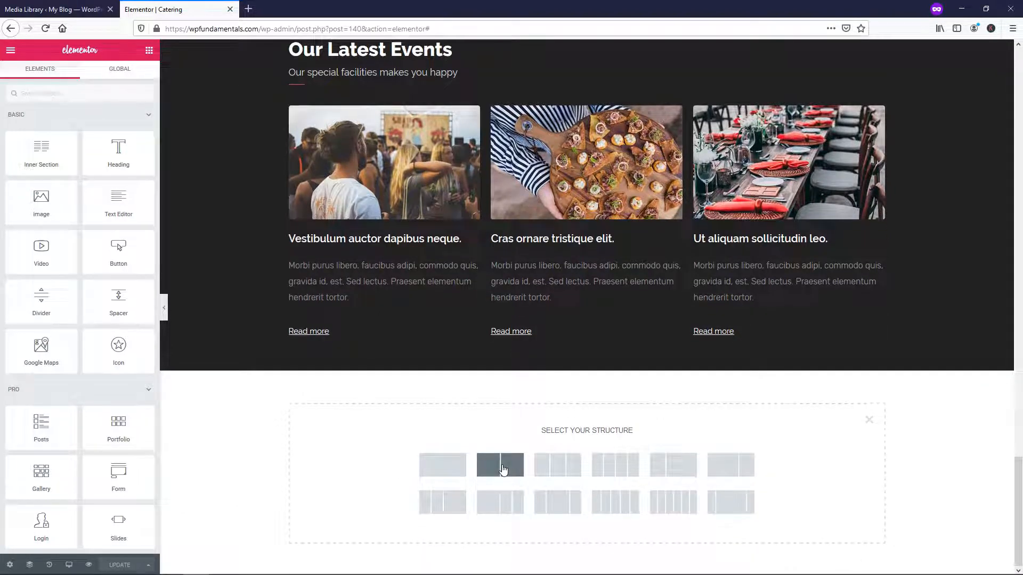
click(499, 464)
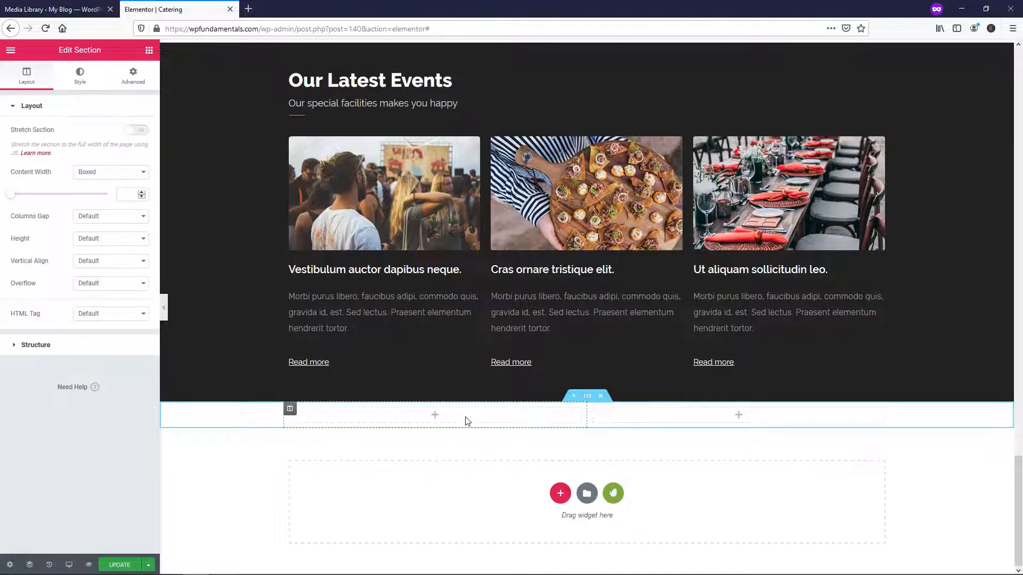
mouse_move(457, 427)
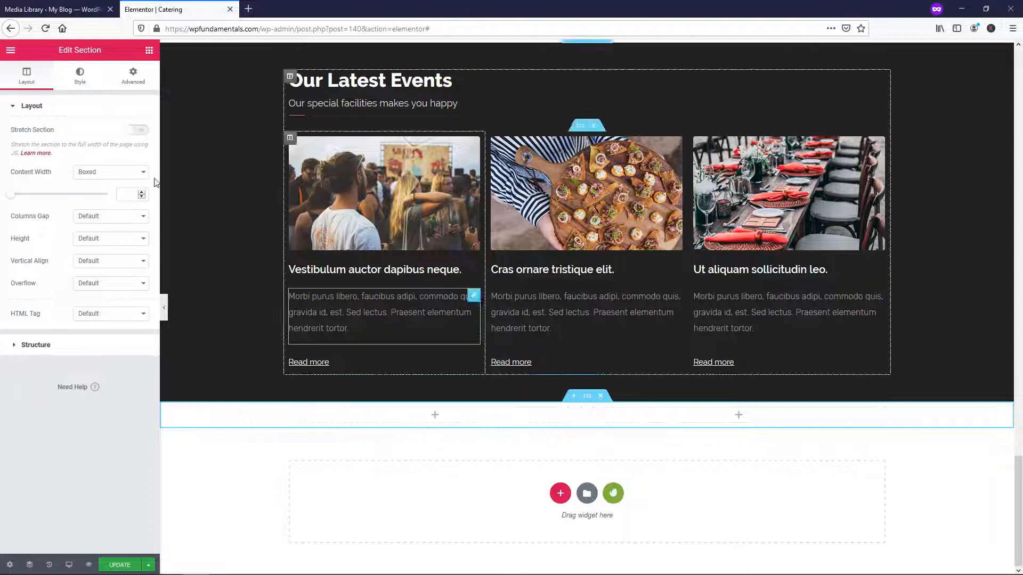
click(149, 50)
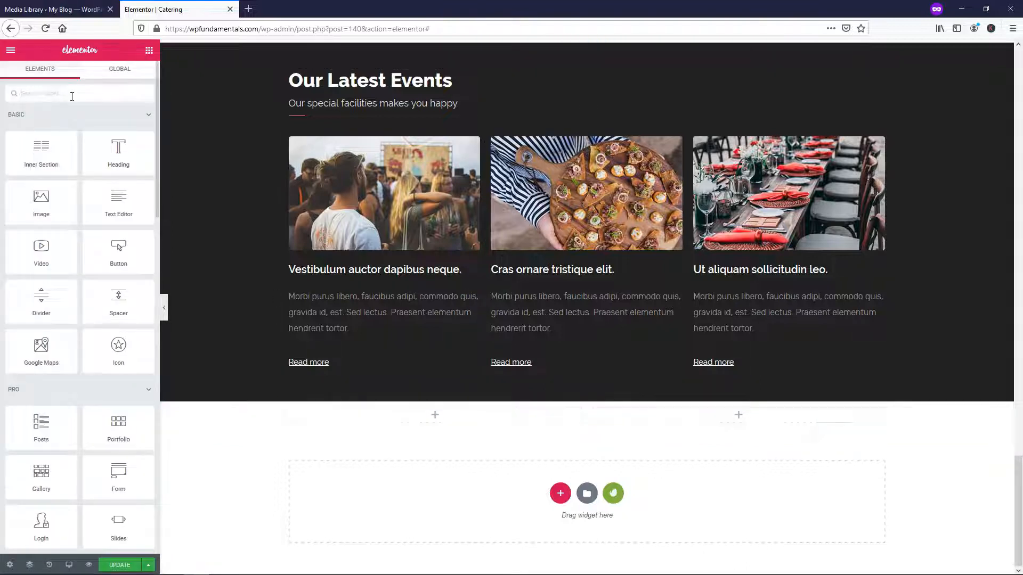
- Drag a Flip Box widget into the left column and set its graphic back to Icon
text(flip box)
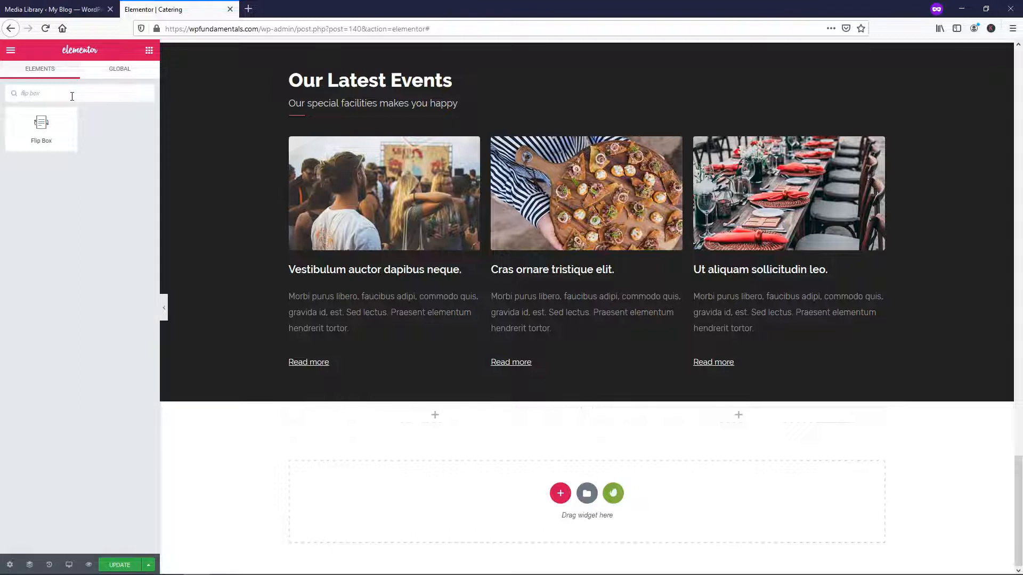
drag(41, 124, 452, 417)
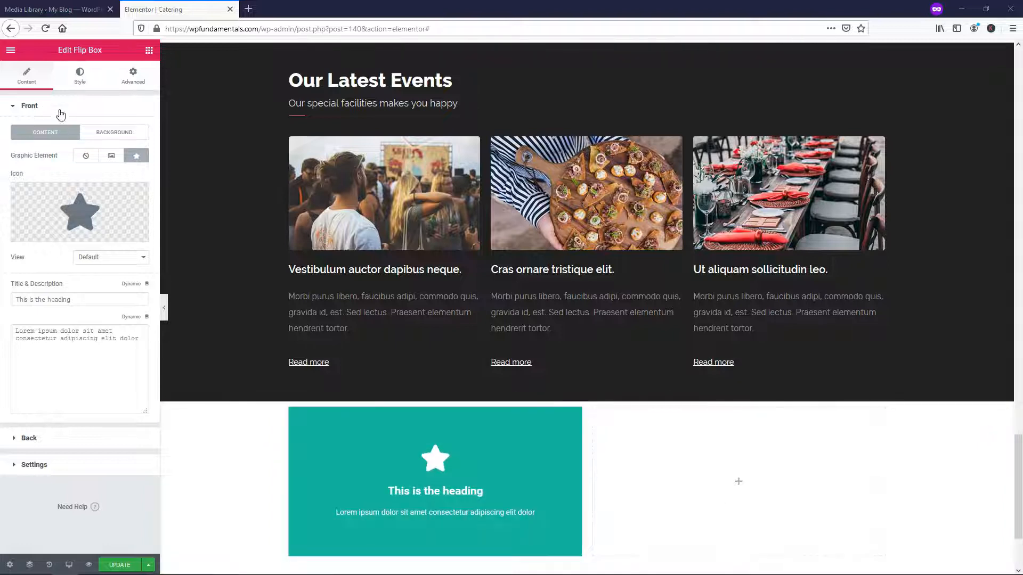
mouse_move(85, 155)
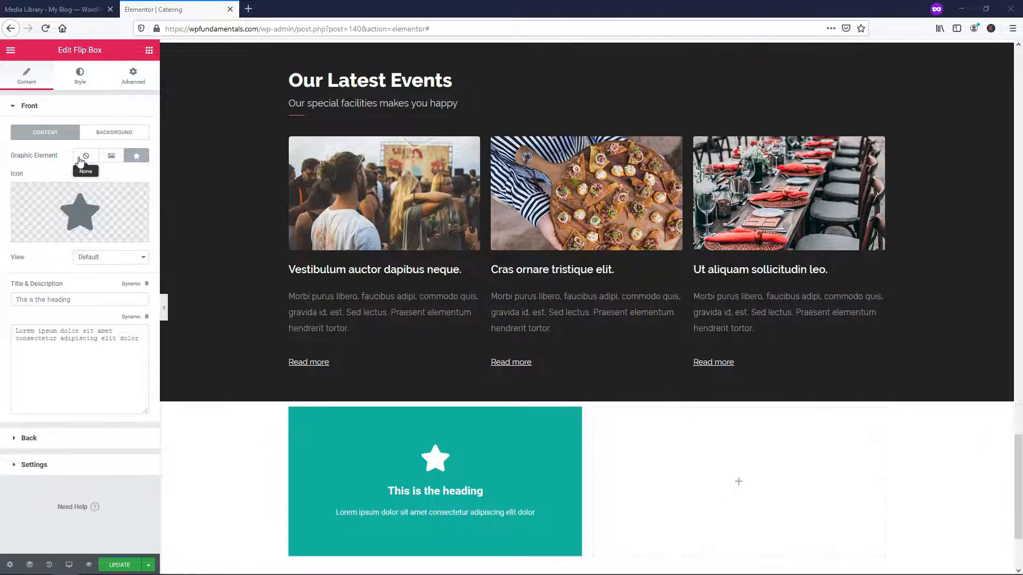
click(86, 155)
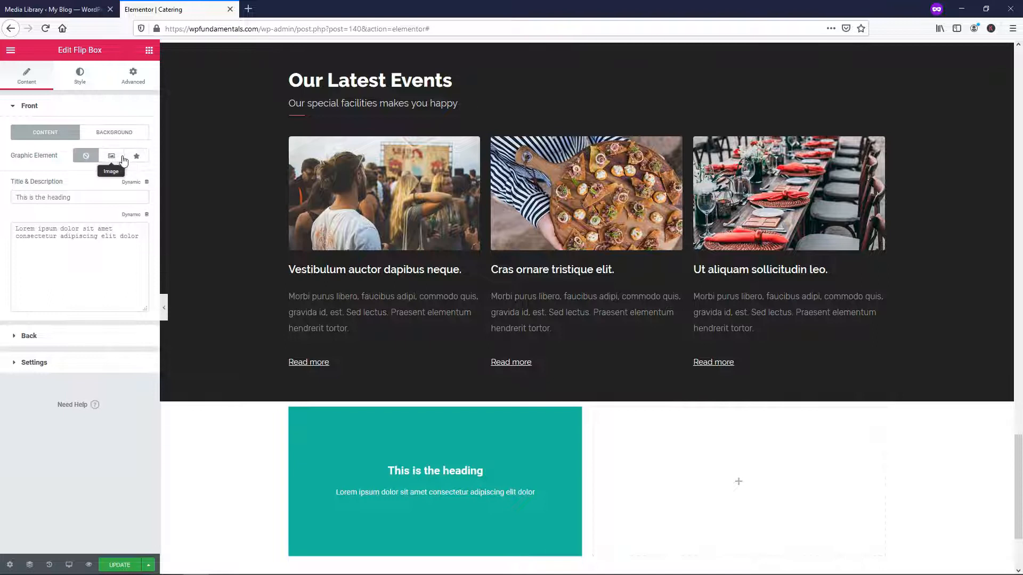
click(135, 155)
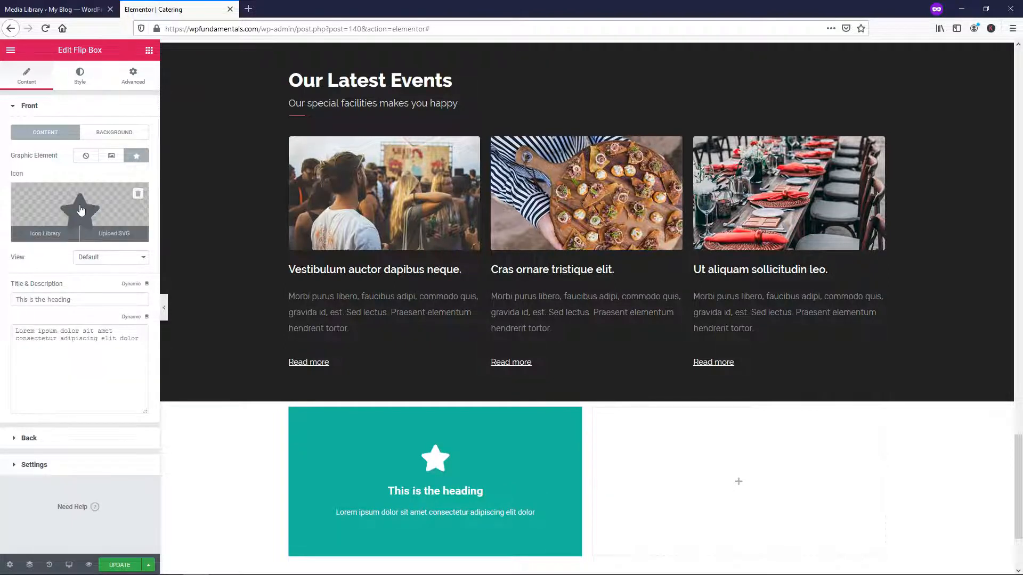
- Replace the flip box's star with the wine glass icon from the Icon Library
click(45, 233)
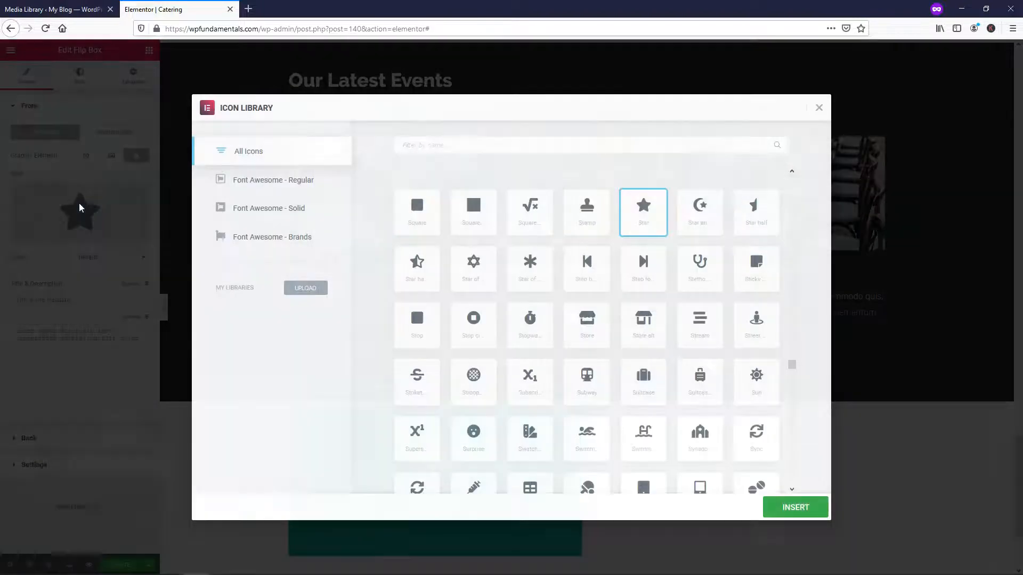
scroll(down, 3)
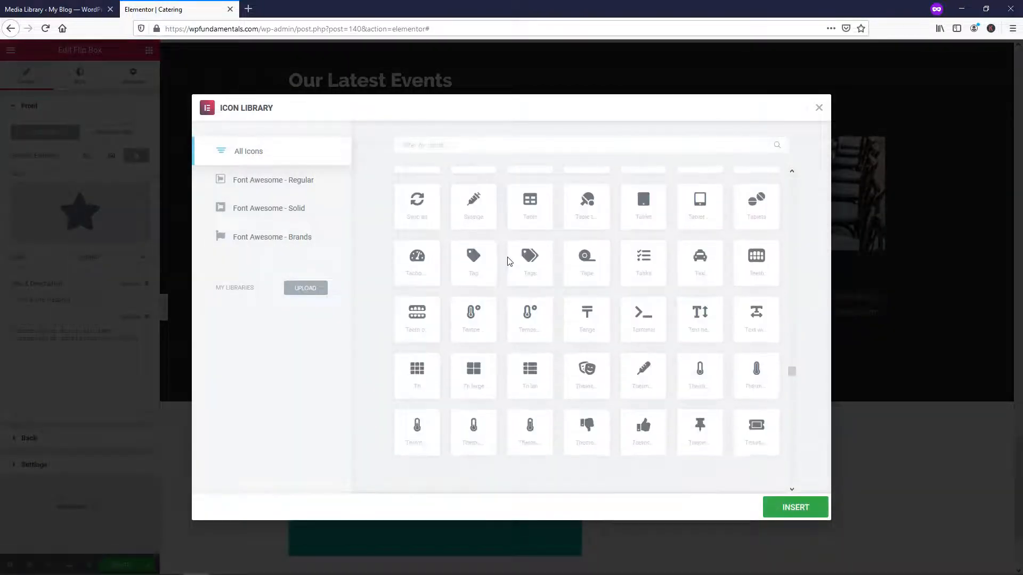
scroll(down, 3)
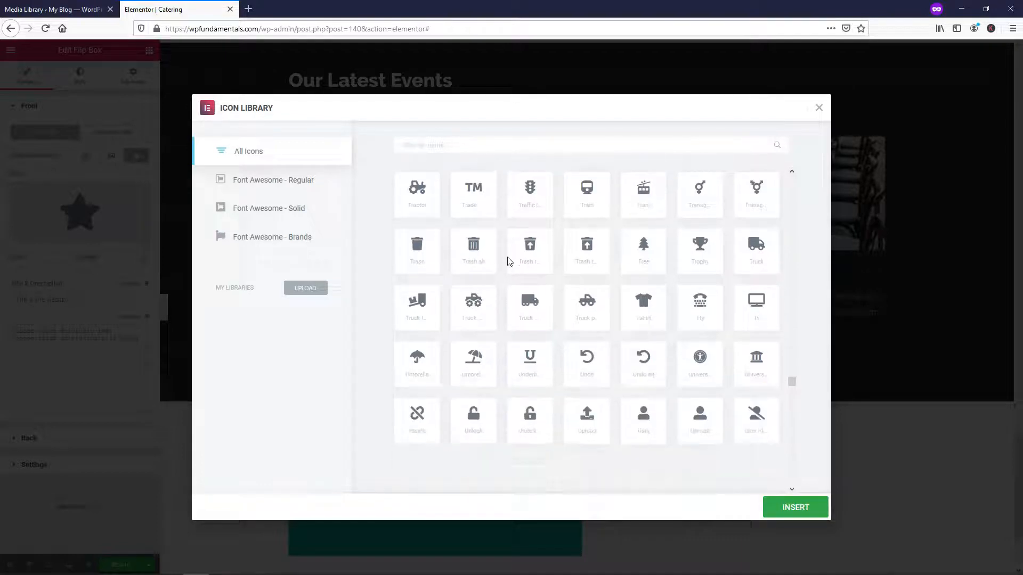
scroll(down, 3)
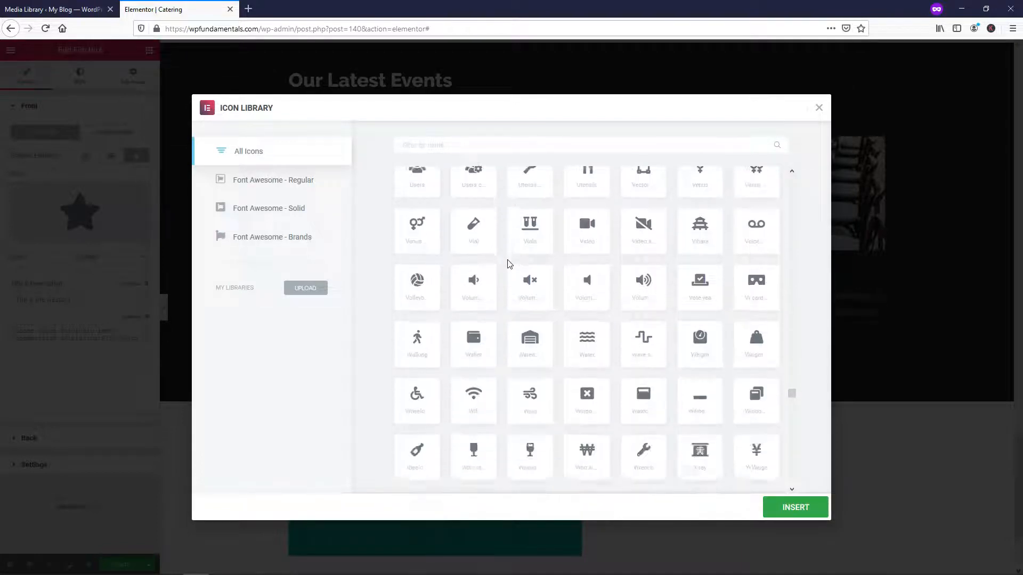
scroll(down, 3)
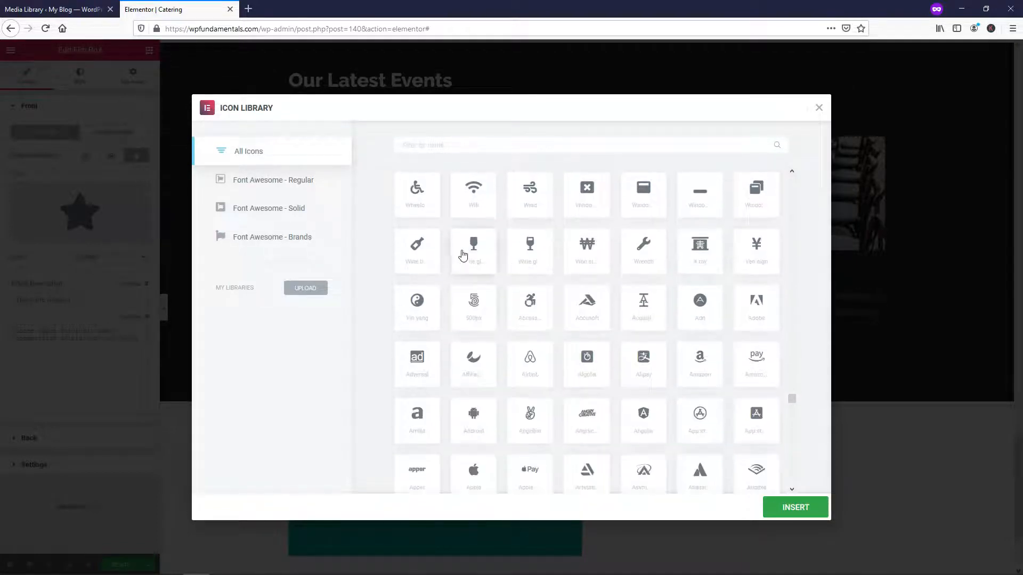
click(794, 507)
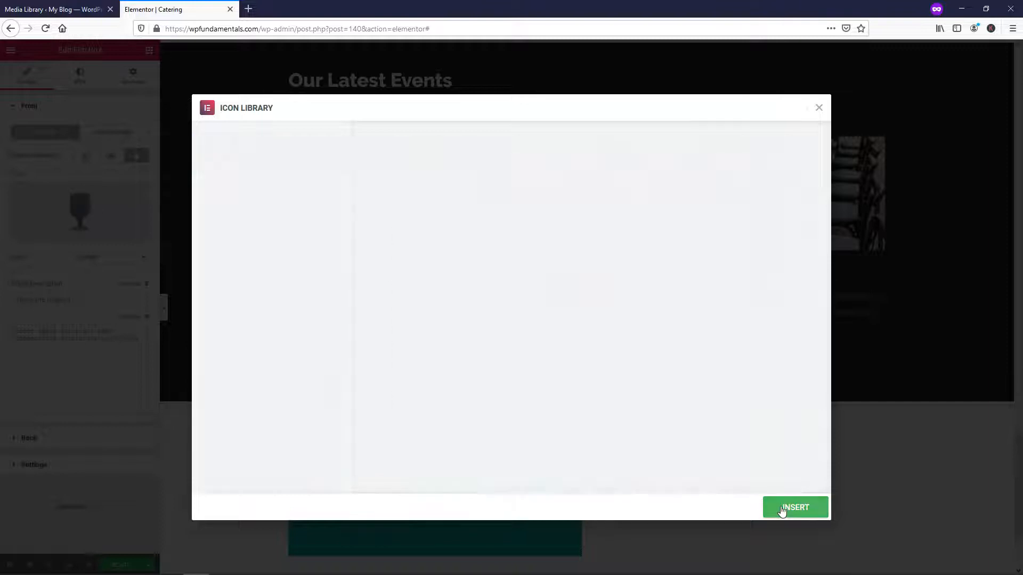
- Insert the wine glass icon and title the front 'Best Wine In Town'
click(794, 508)
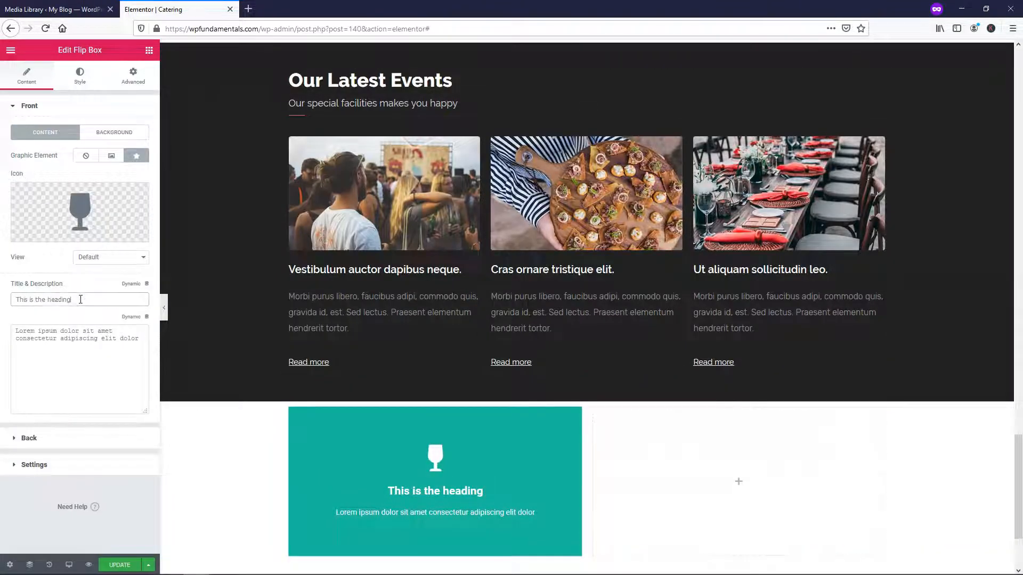
text(Best Wine In Town)
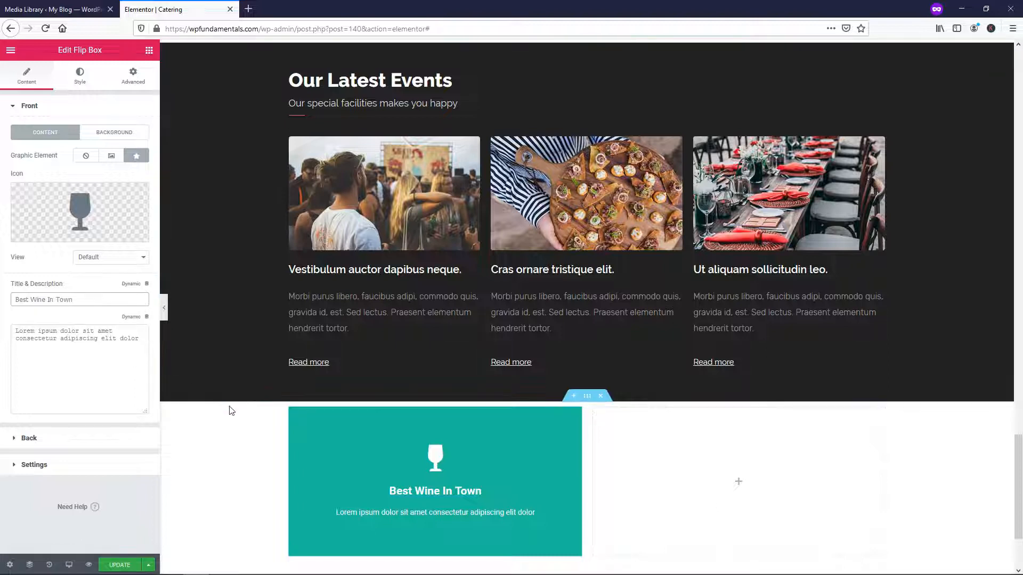
click(79, 300)
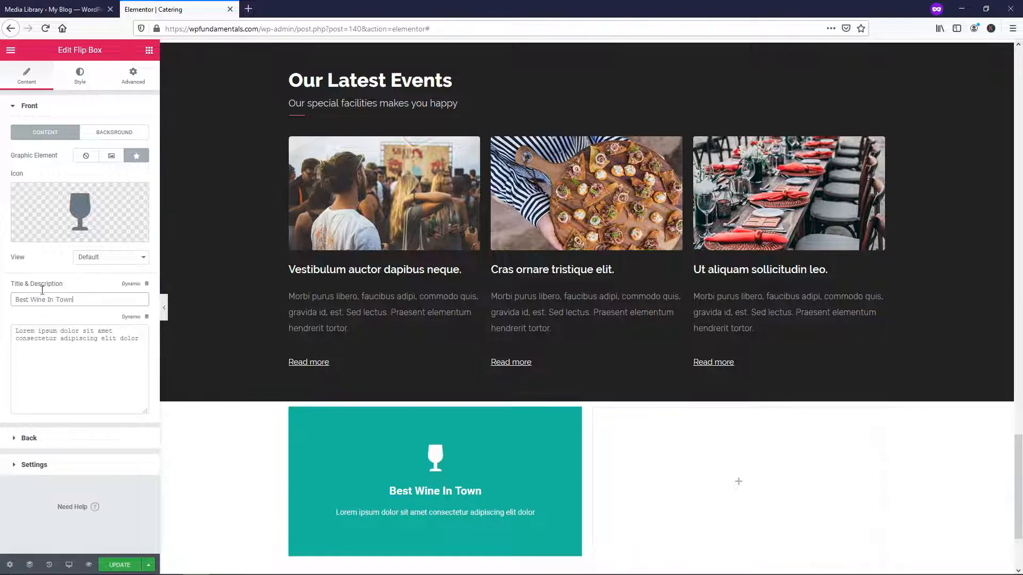
- Set the front icon's View to Framed and its Shape to Square
click(110, 257)
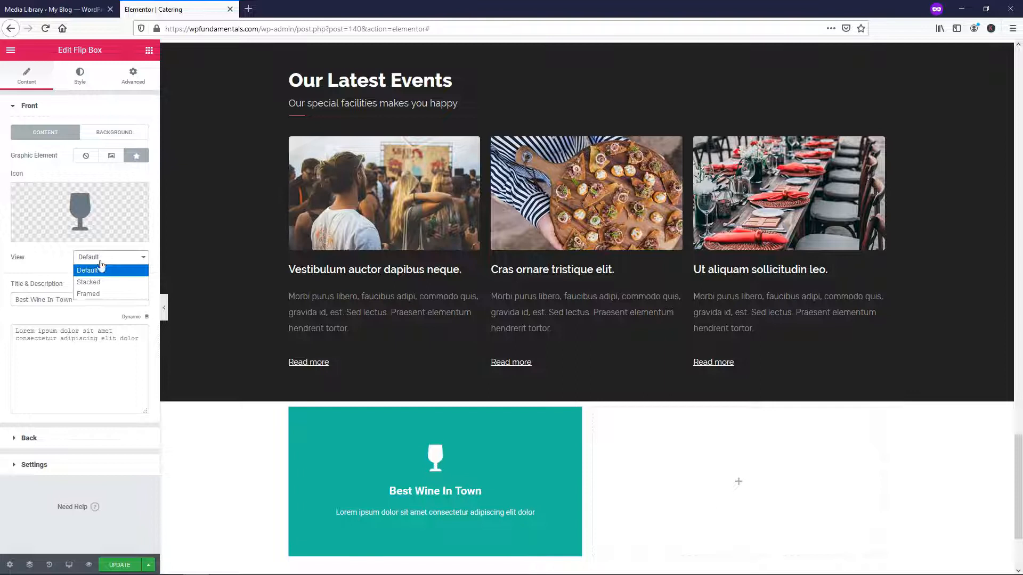
click(87, 276)
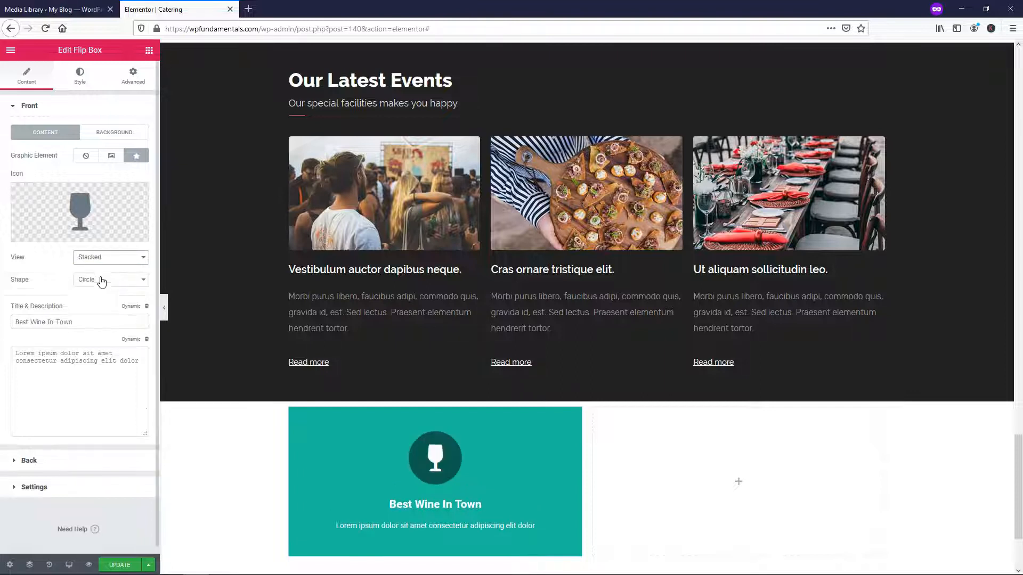
click(110, 256)
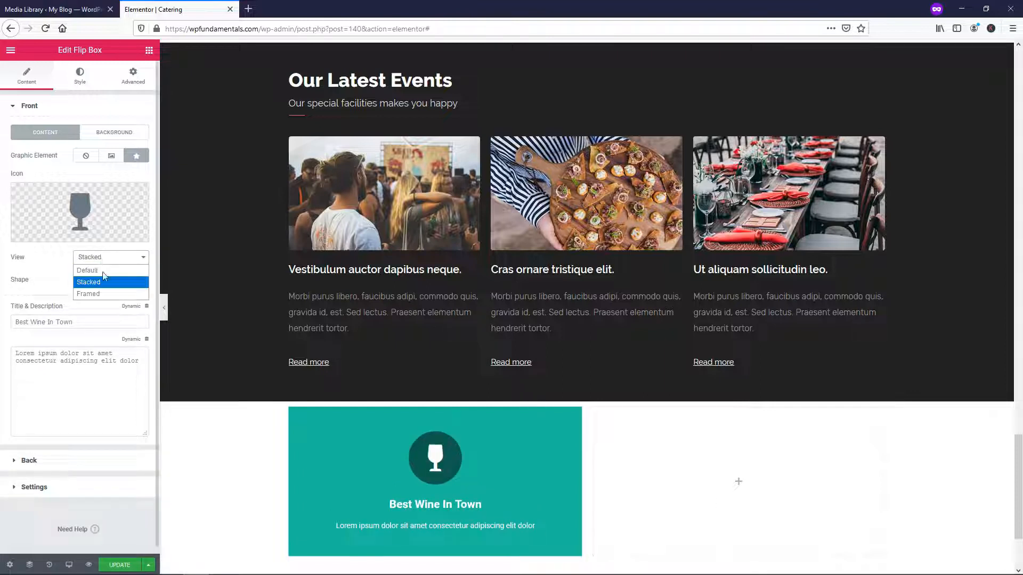
click(88, 294)
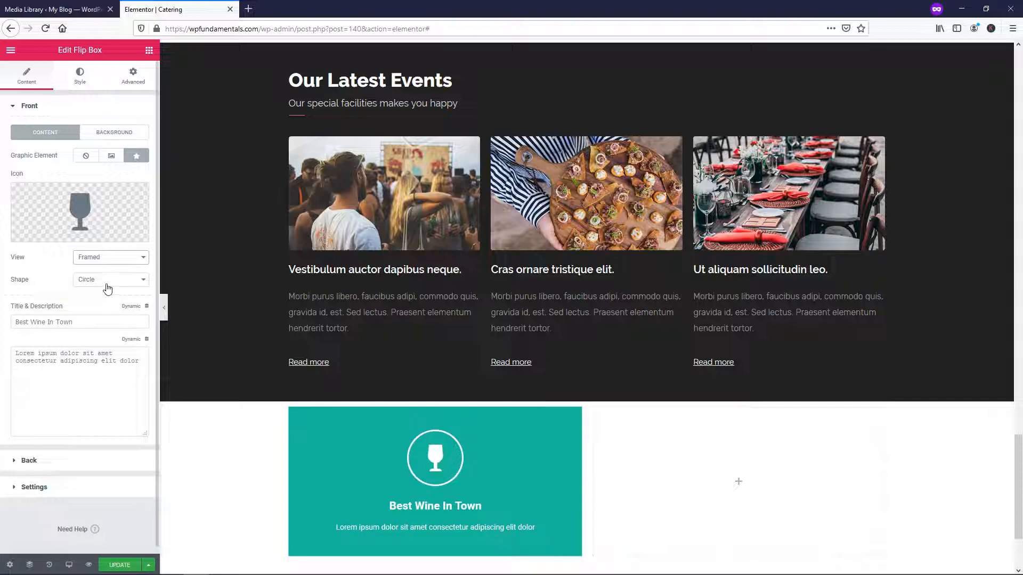
click(110, 279)
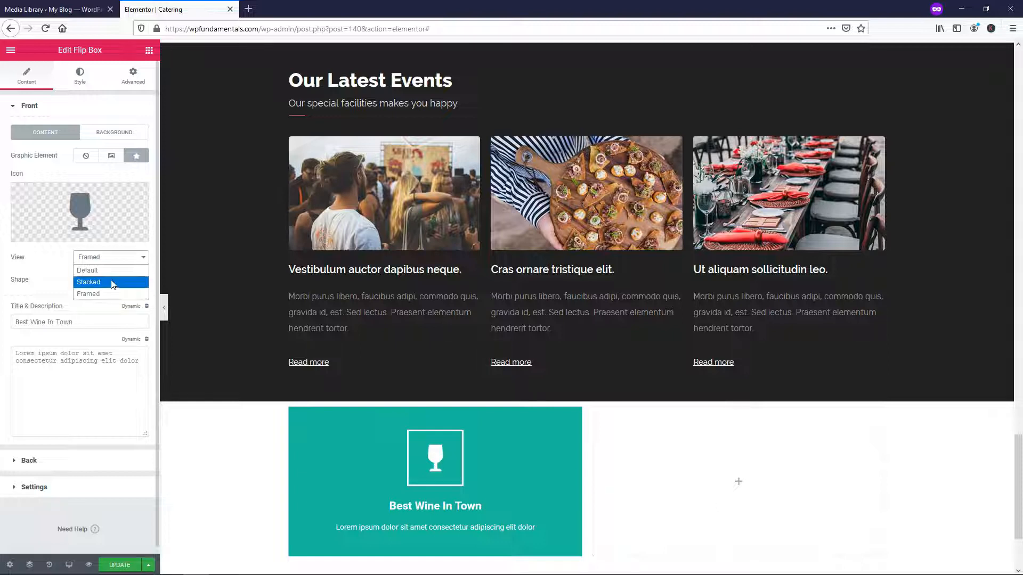
click(87, 282)
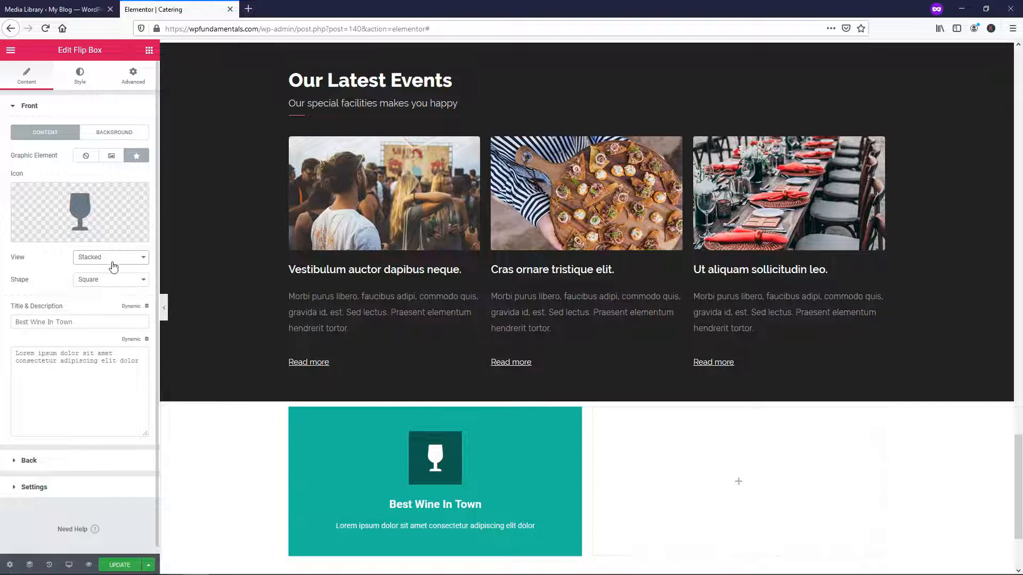
click(110, 256)
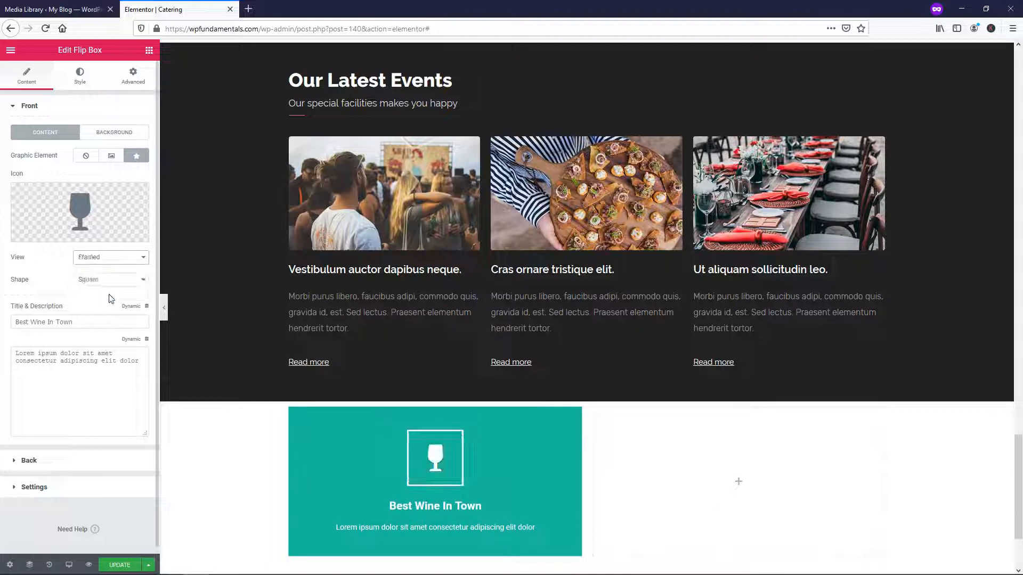
click(109, 279)
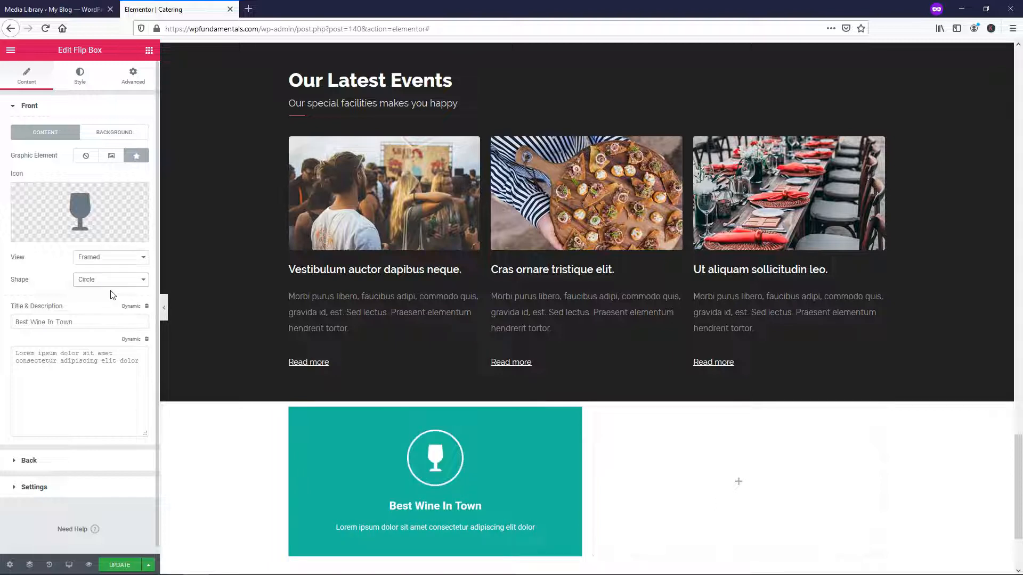
click(110, 279)
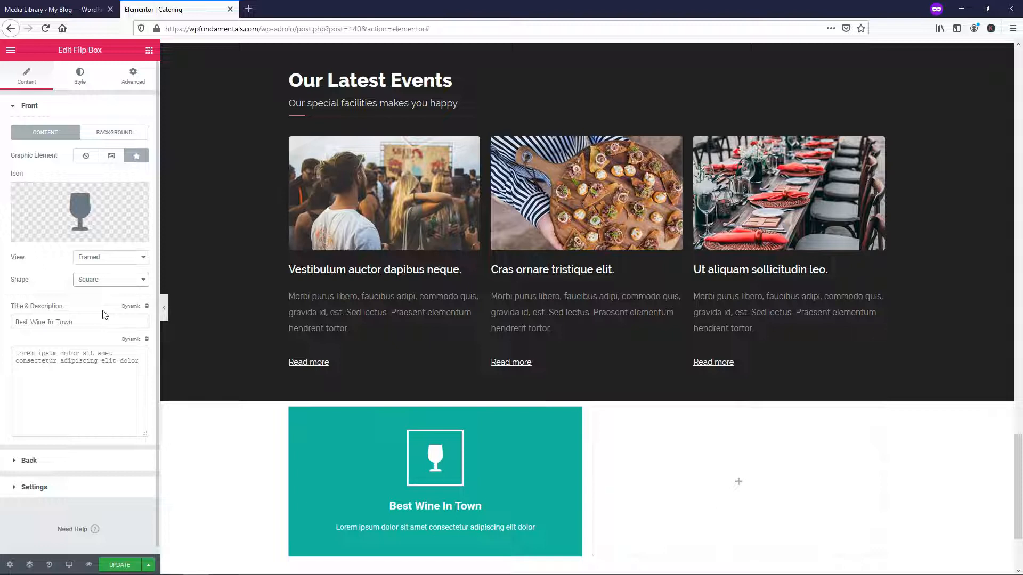
mouse_move(120, 565)
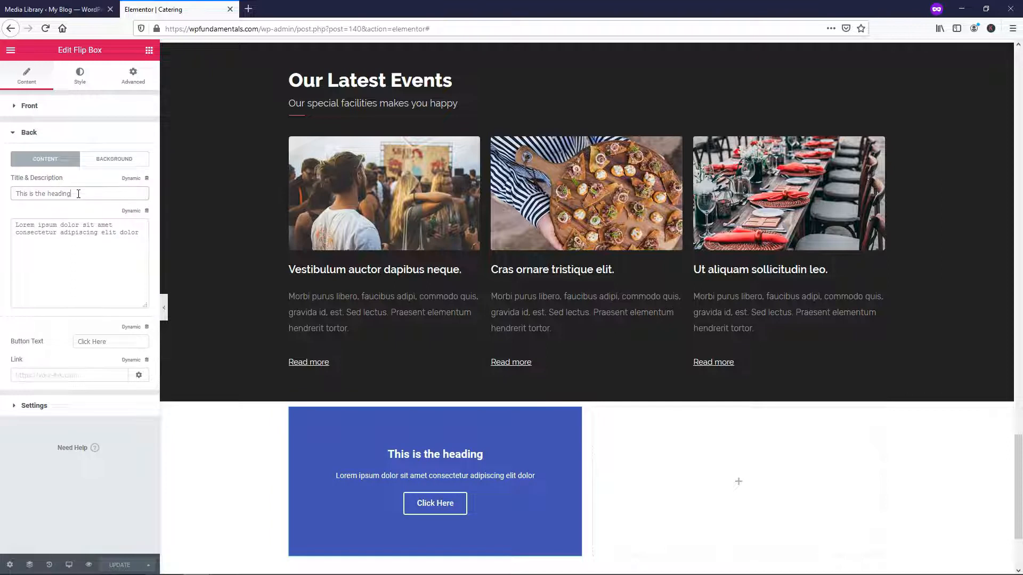
- Set the back background to Classic using the R2.jpg storefront photo
click(114, 159)
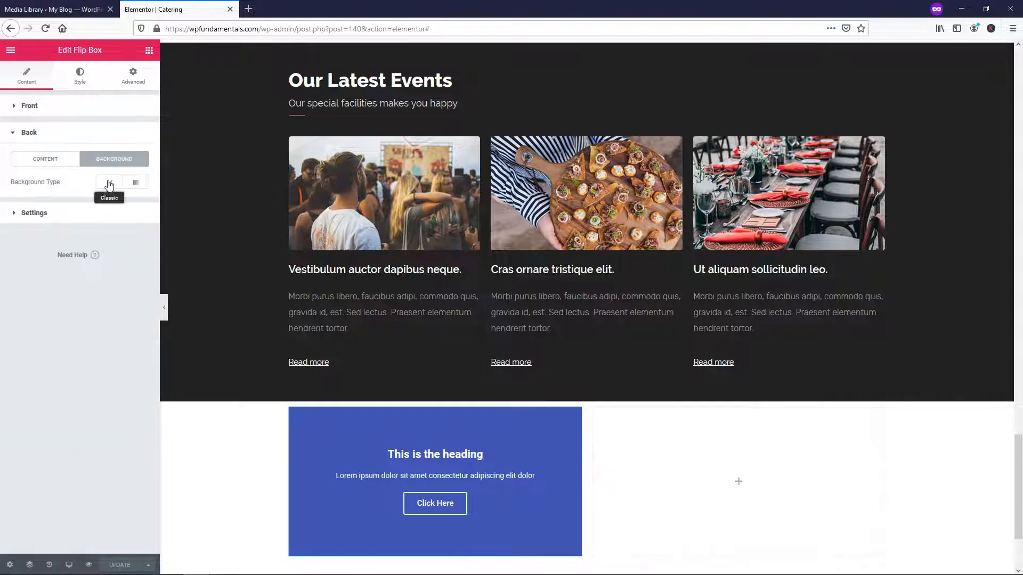
click(109, 182)
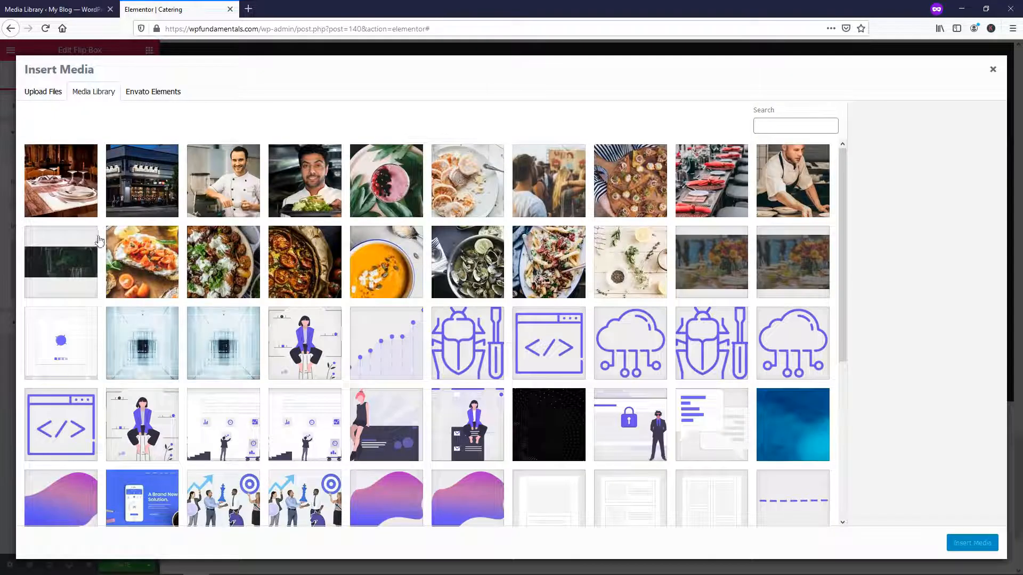
click(142, 181)
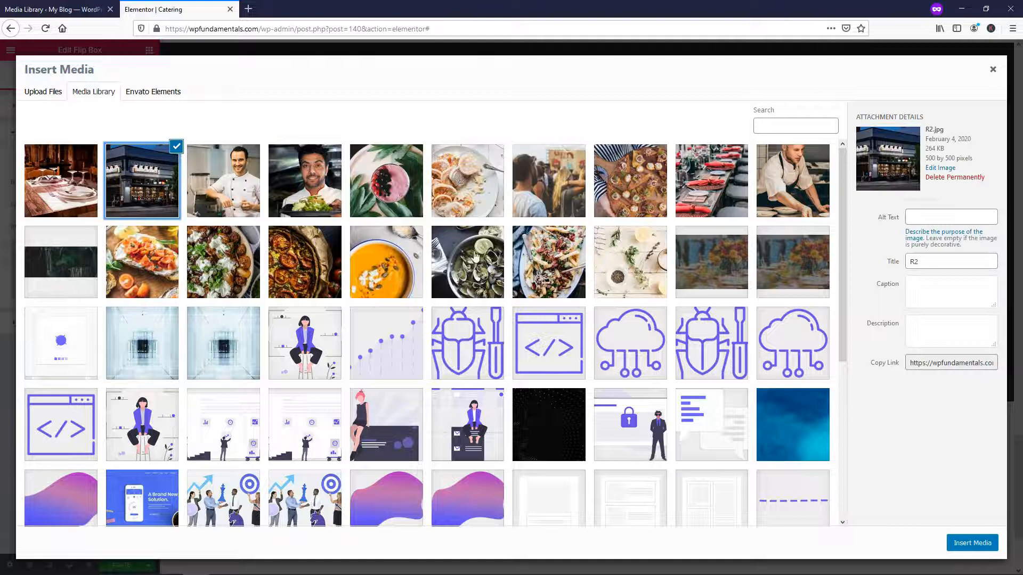
mouse_move(950, 518)
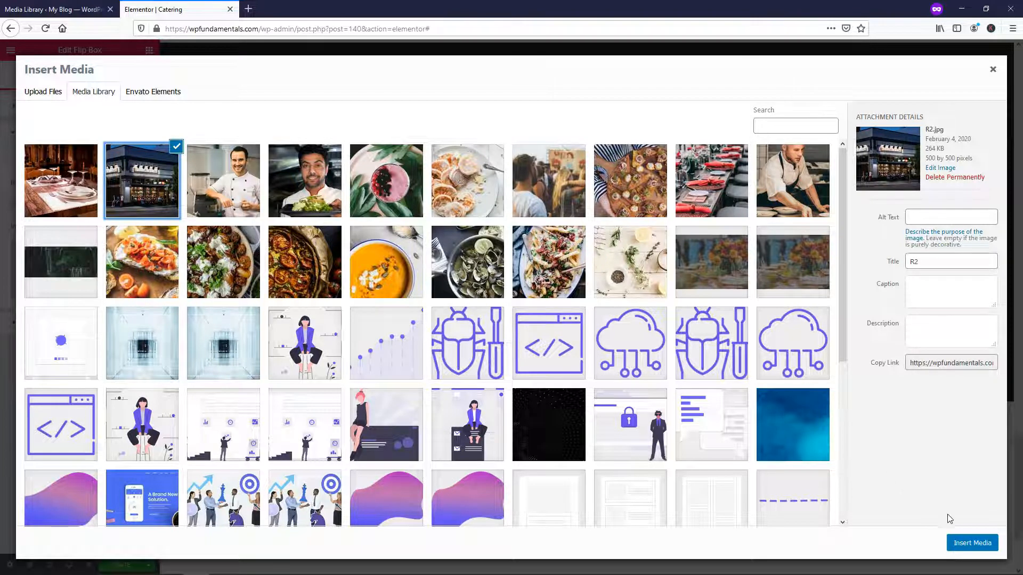
click(971, 543)
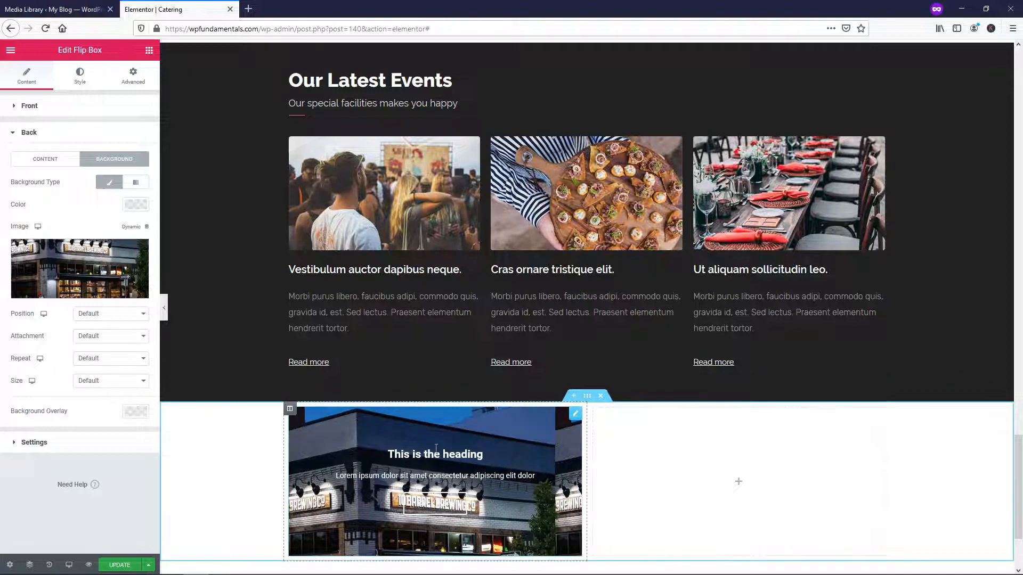
- Set the back background position to Center Center and size to Cover
scroll(down, 3)
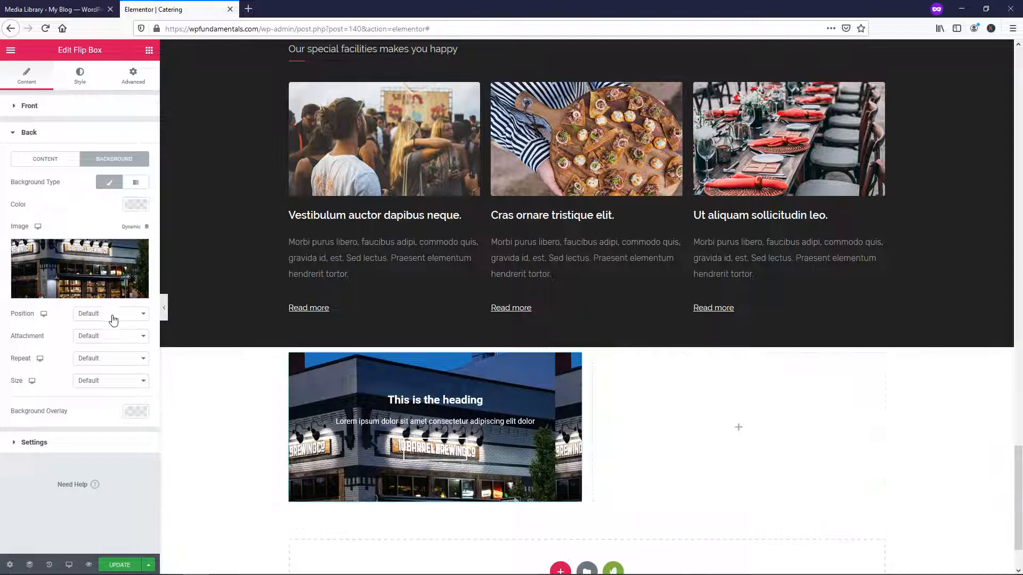
click(110, 313)
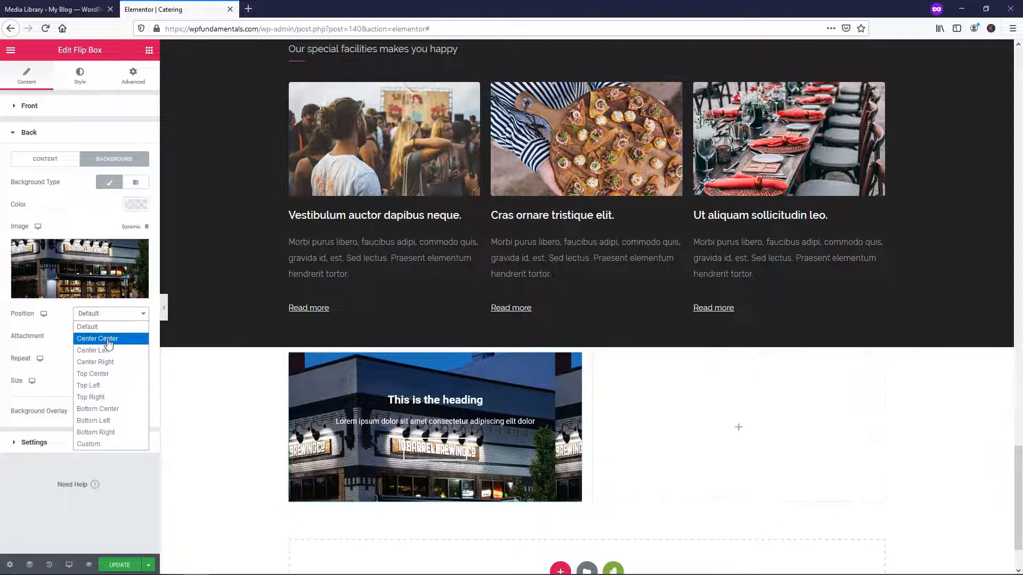
click(97, 337)
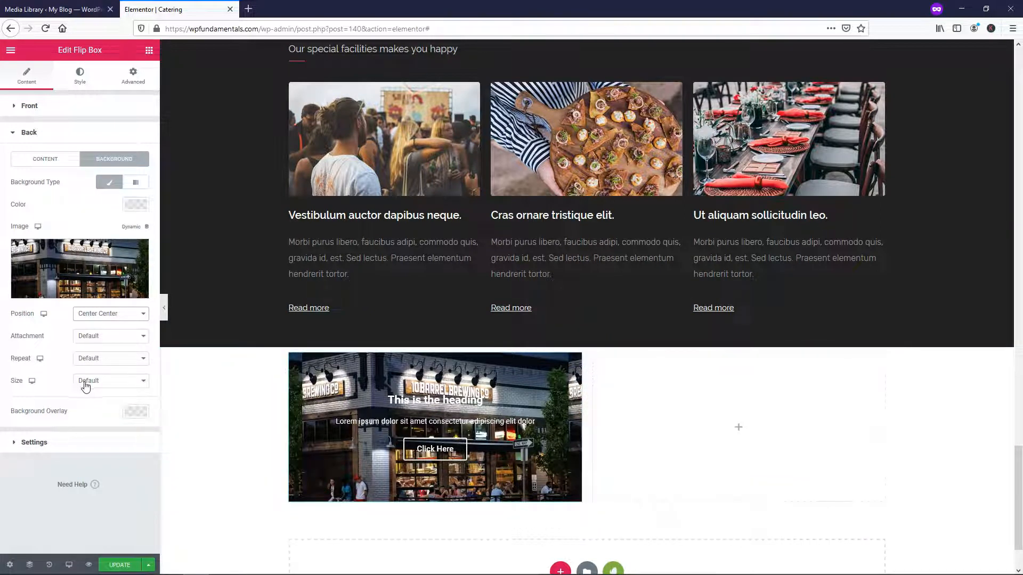
click(109, 380)
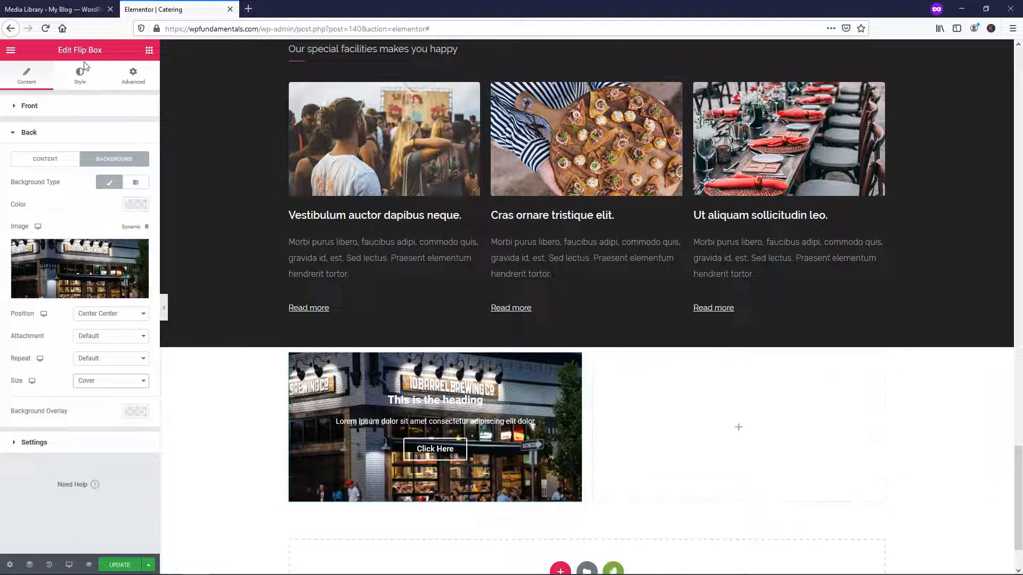
- Style the back: title text colour black, description text colour bright blue
click(79, 73)
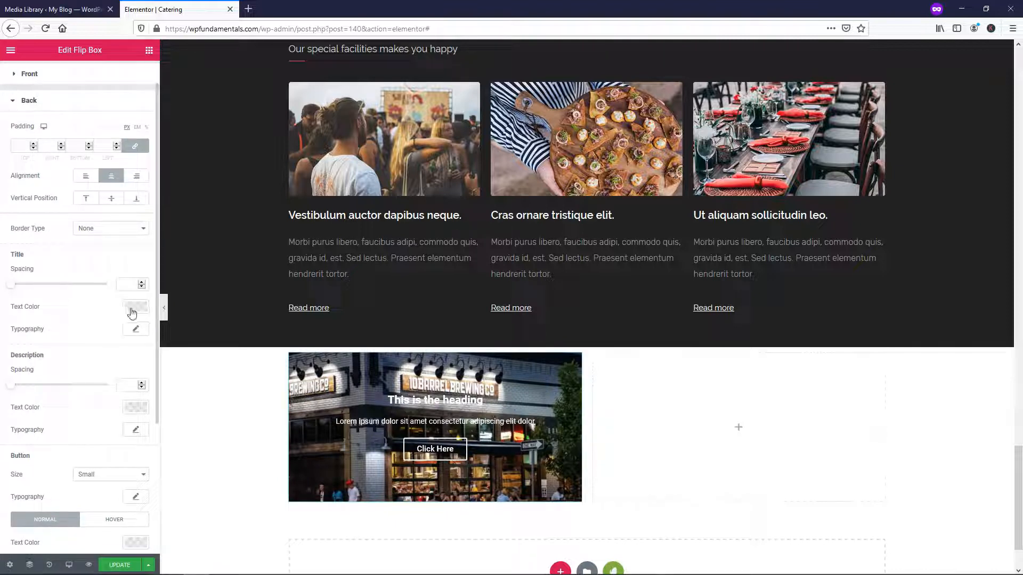
click(135, 306)
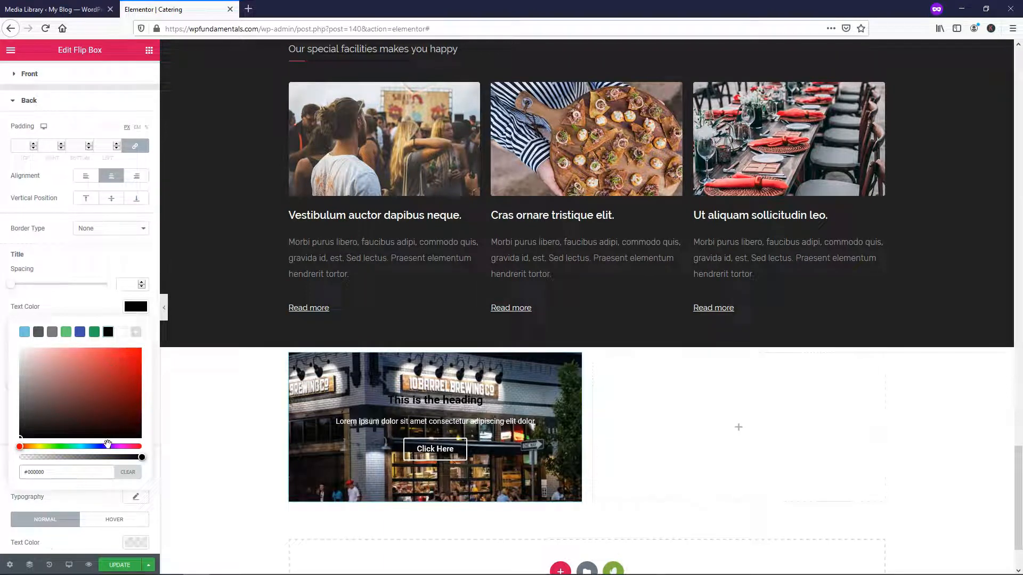
click(93, 332)
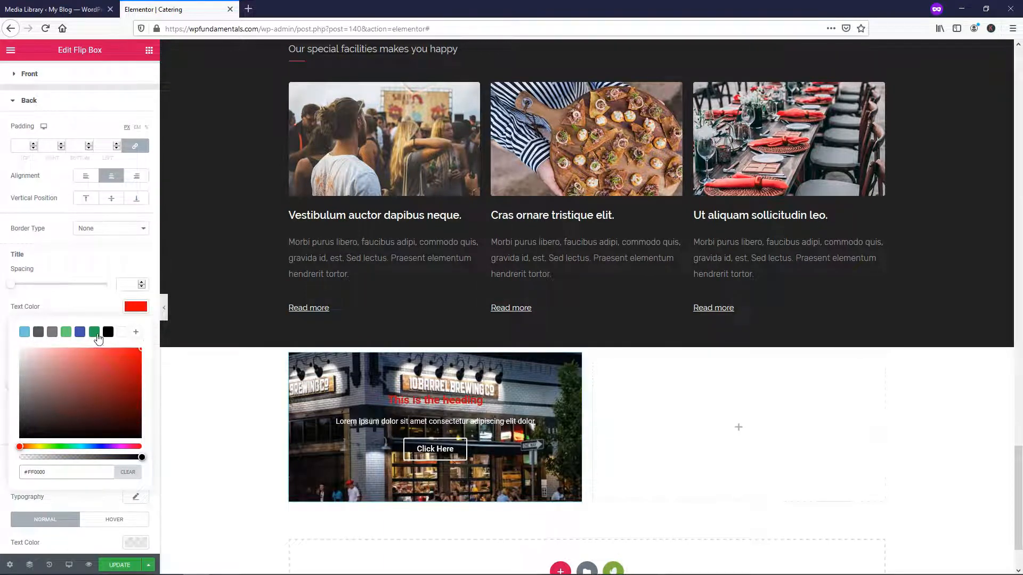
click(80, 331)
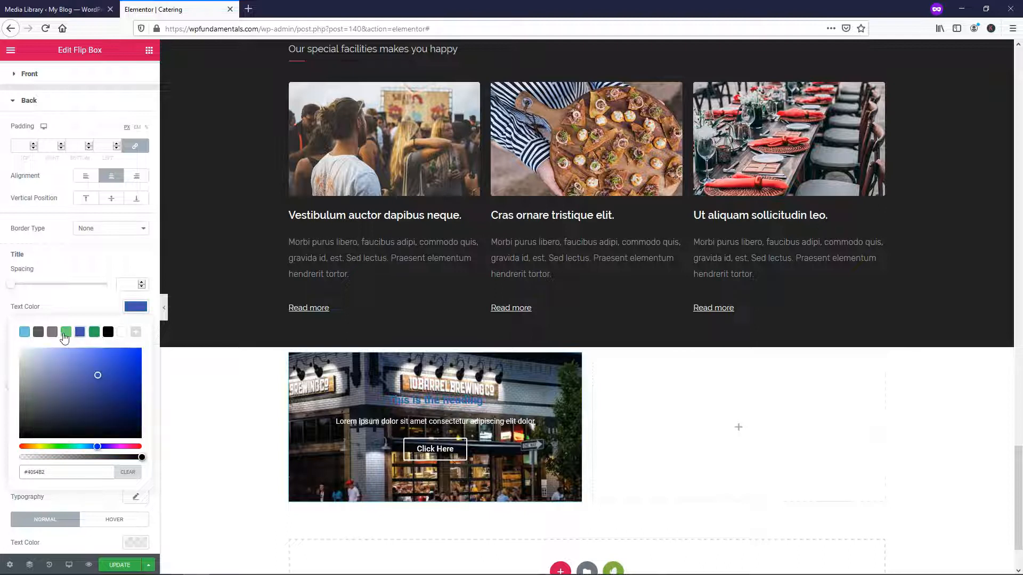
click(94, 332)
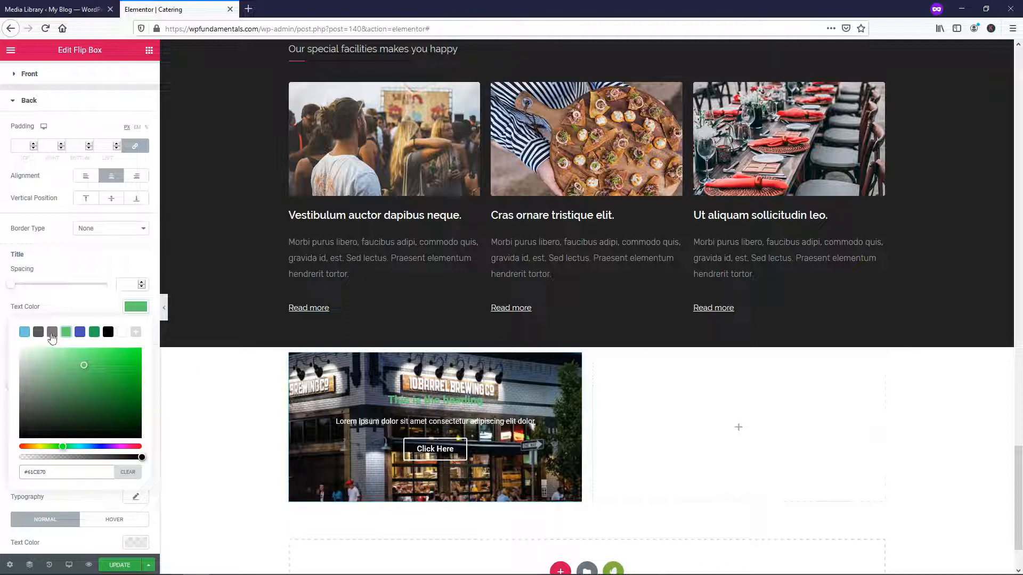
click(24, 332)
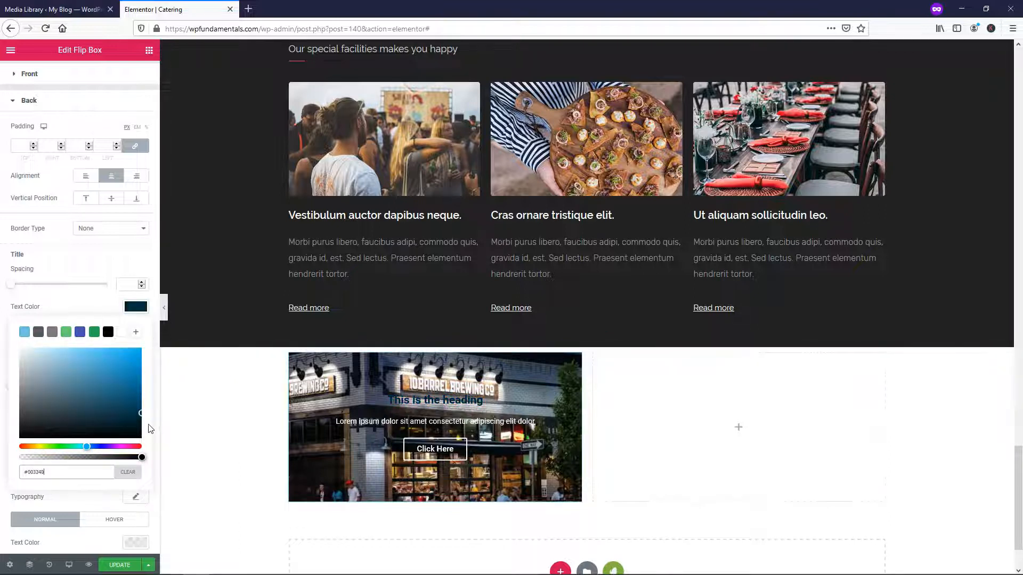
click(108, 332)
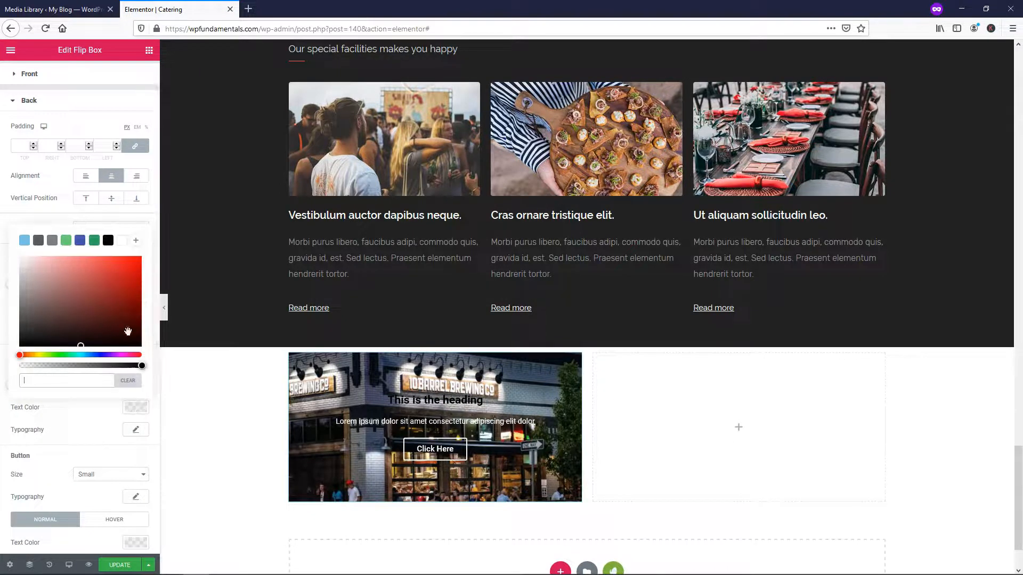
click(93, 241)
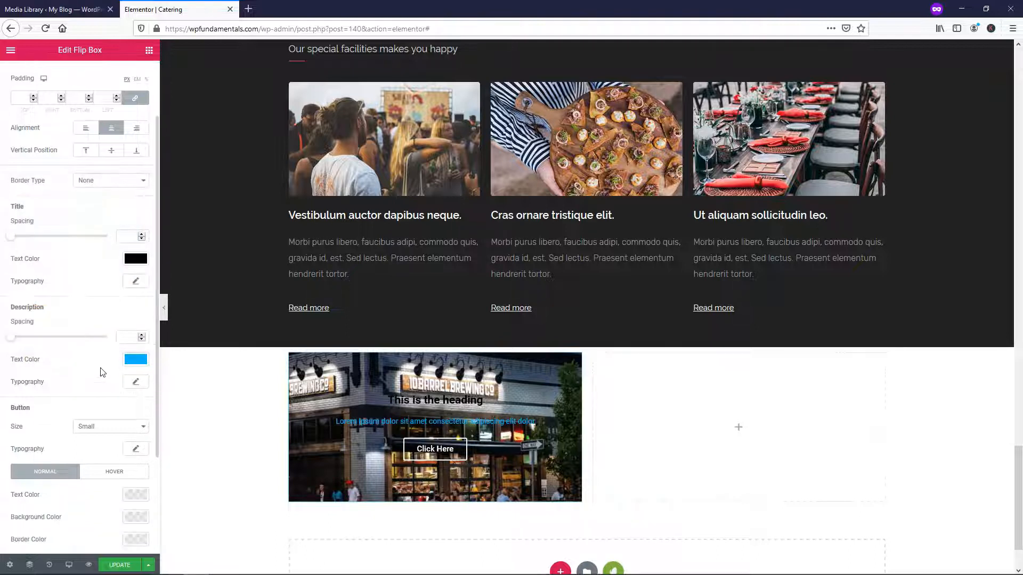
click(110, 394)
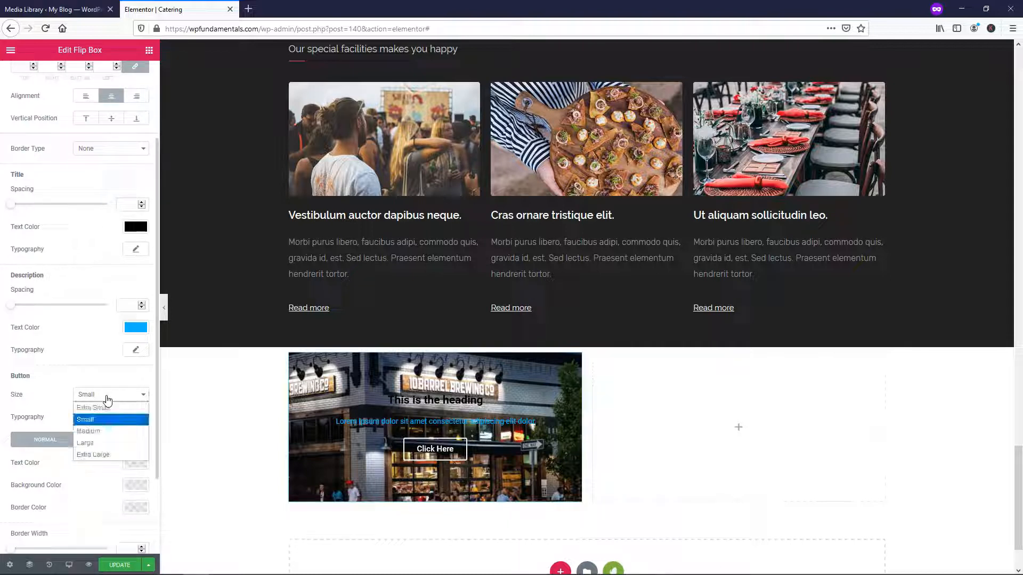
click(88, 431)
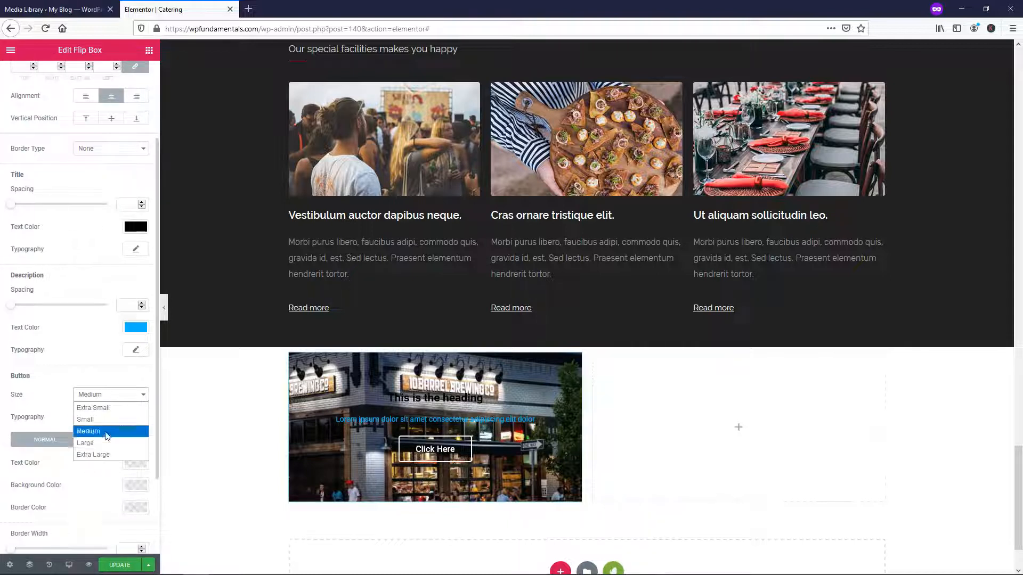
click(85, 442)
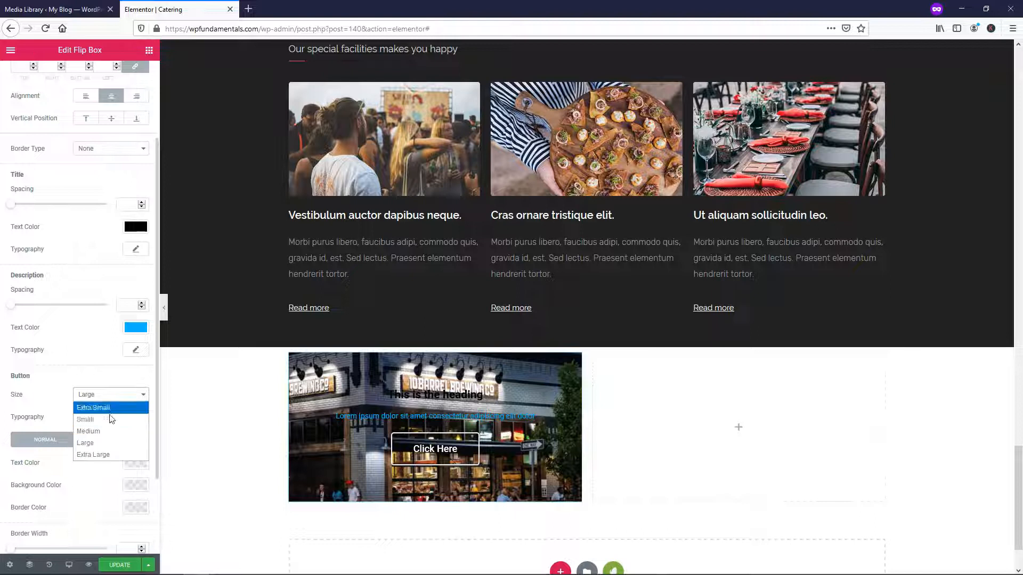
click(84, 419)
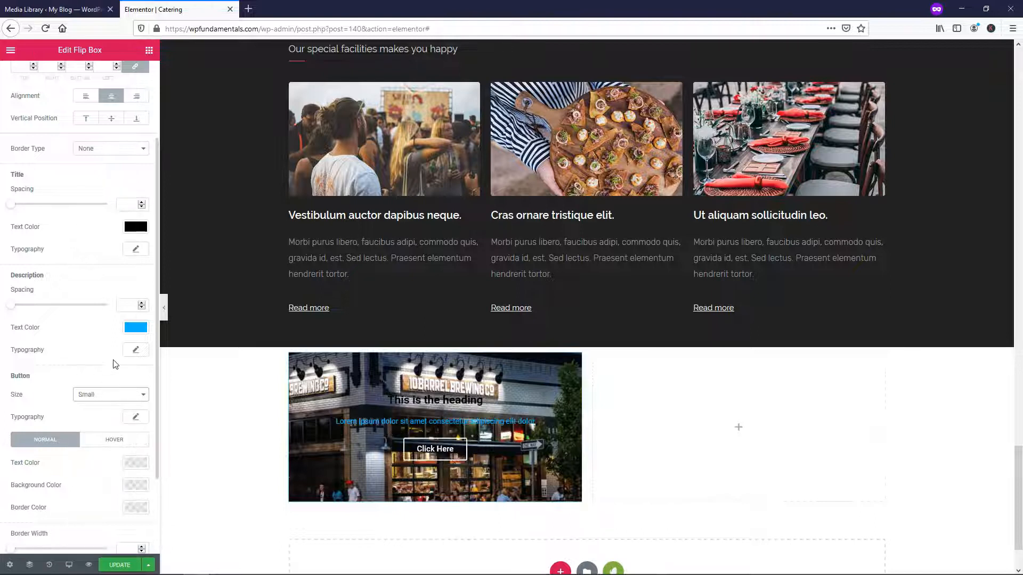
scroll(down, 3)
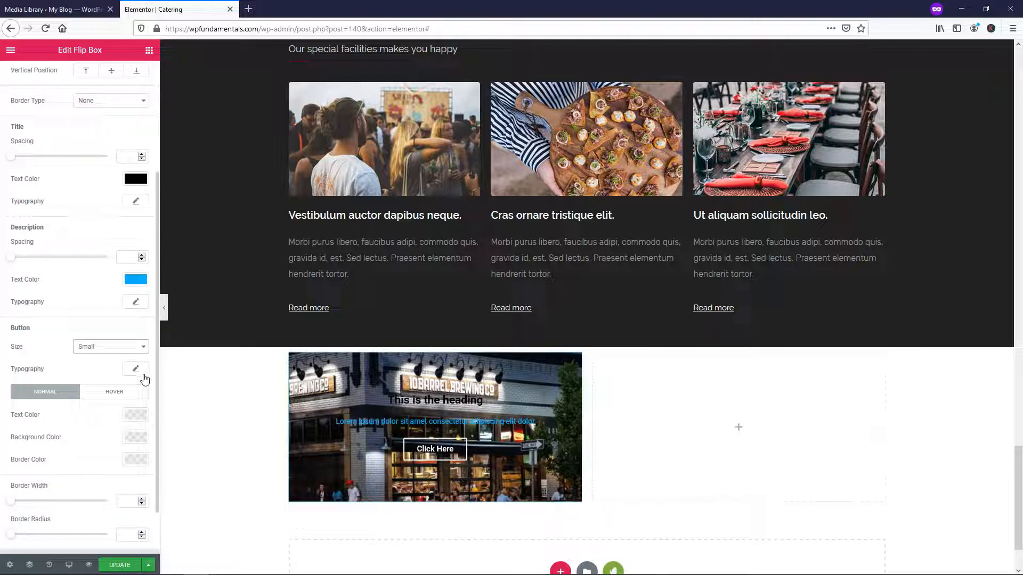
- Give the back button a blue text colour and a white border colour
click(136, 279)
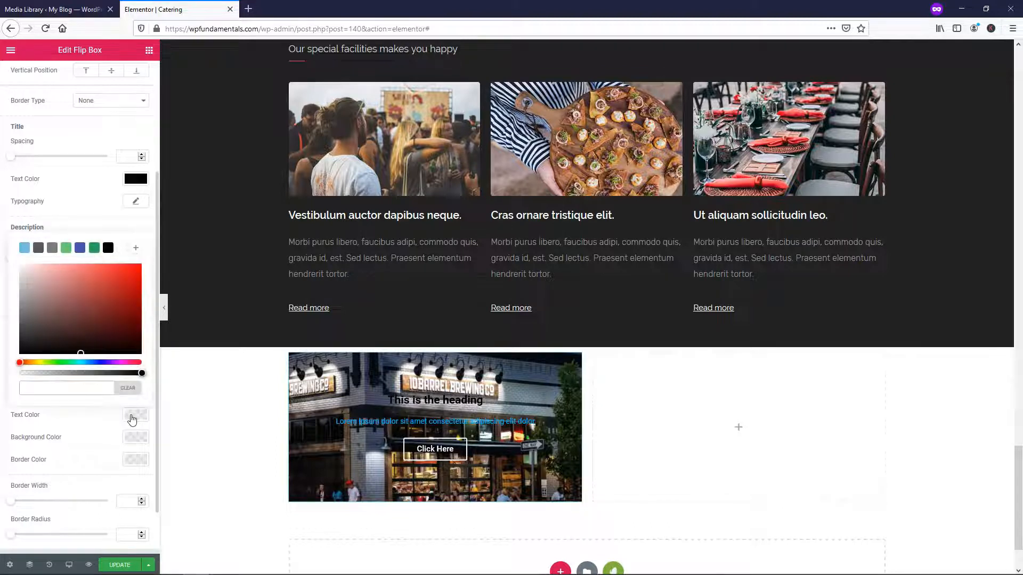
click(24, 248)
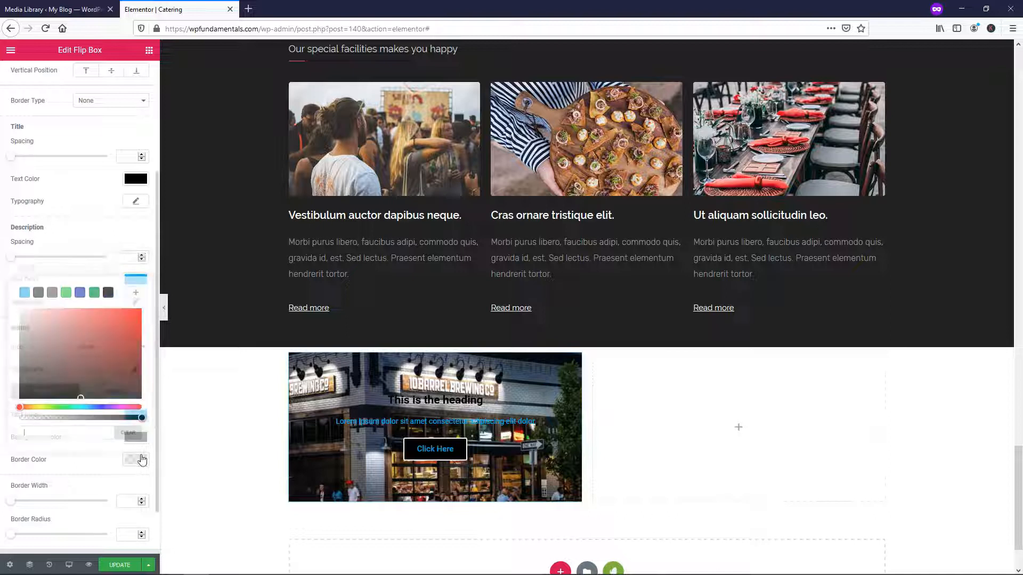
click(108, 292)
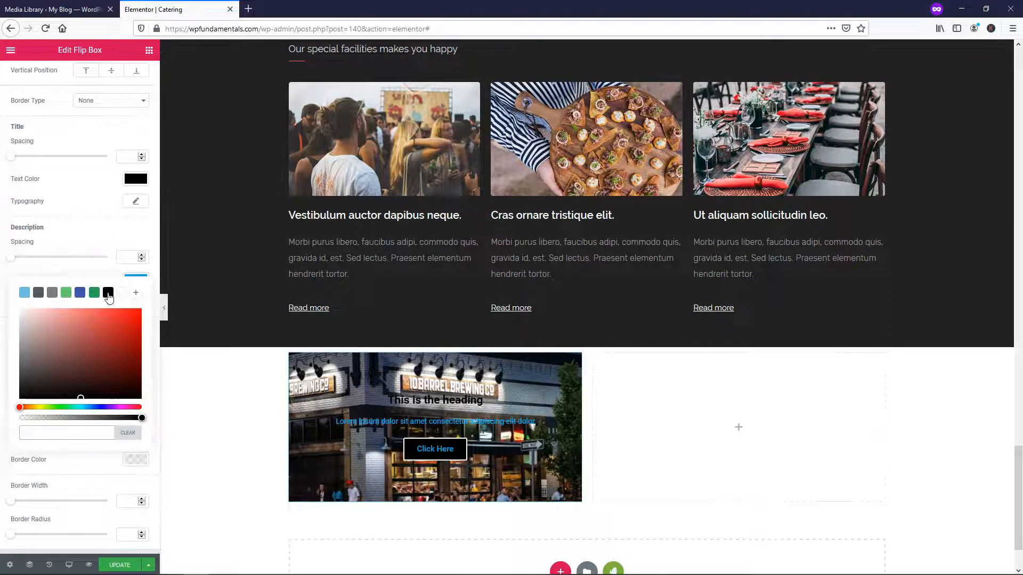
click(108, 292)
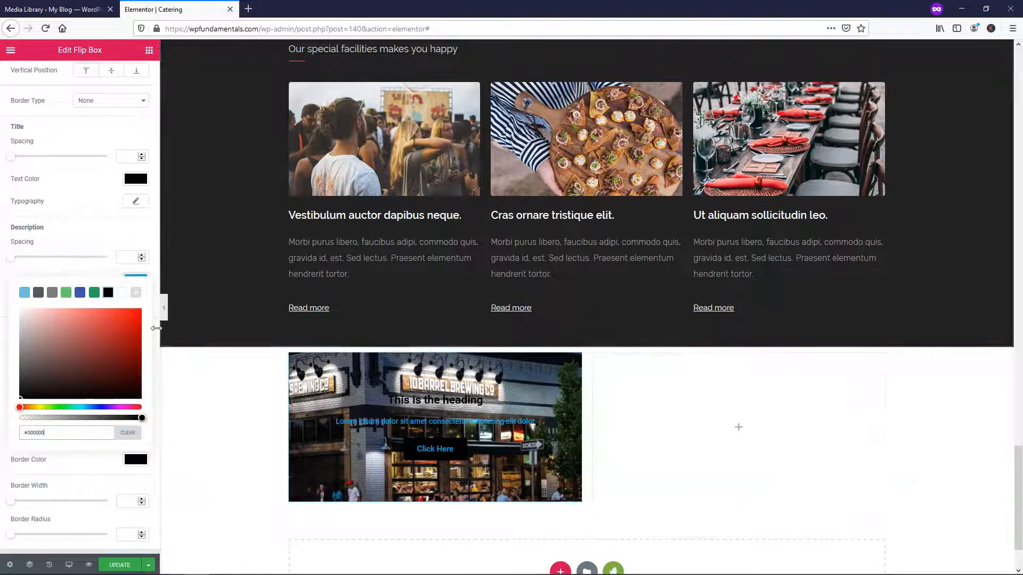
click(122, 292)
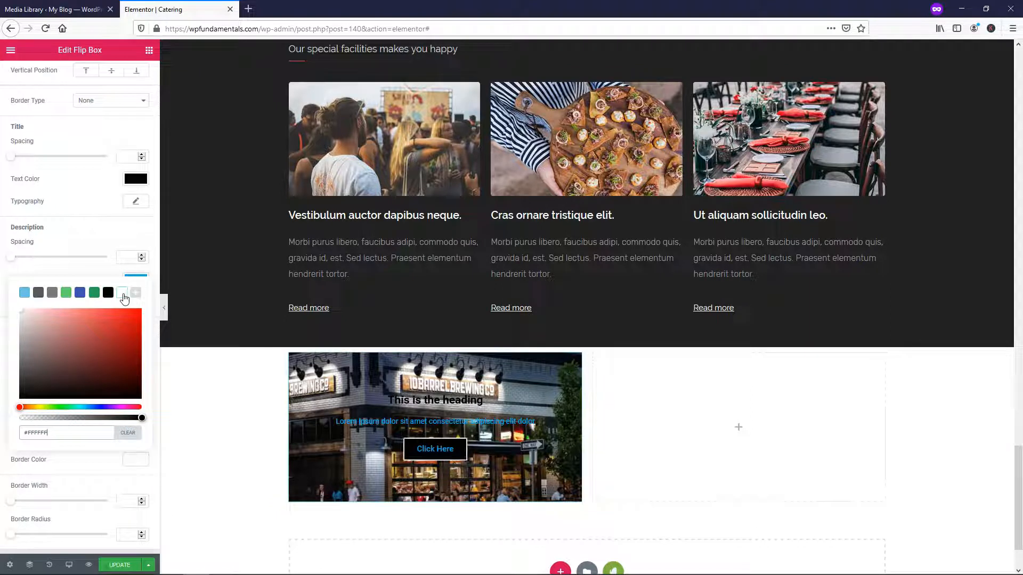
click(24, 292)
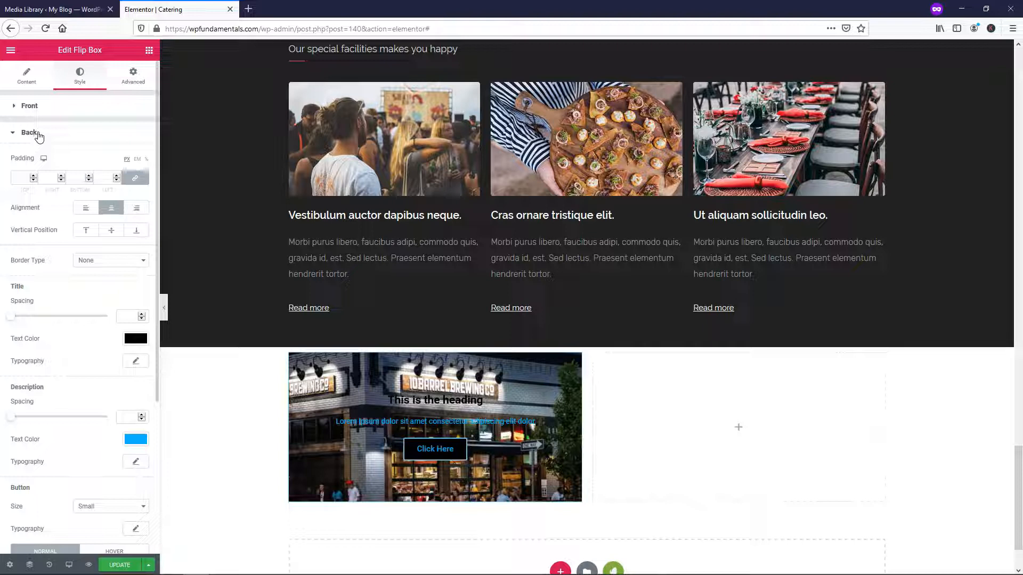
- In Content, collapse Front, expand Back's button options and open the flip box Settings
click(26, 73)
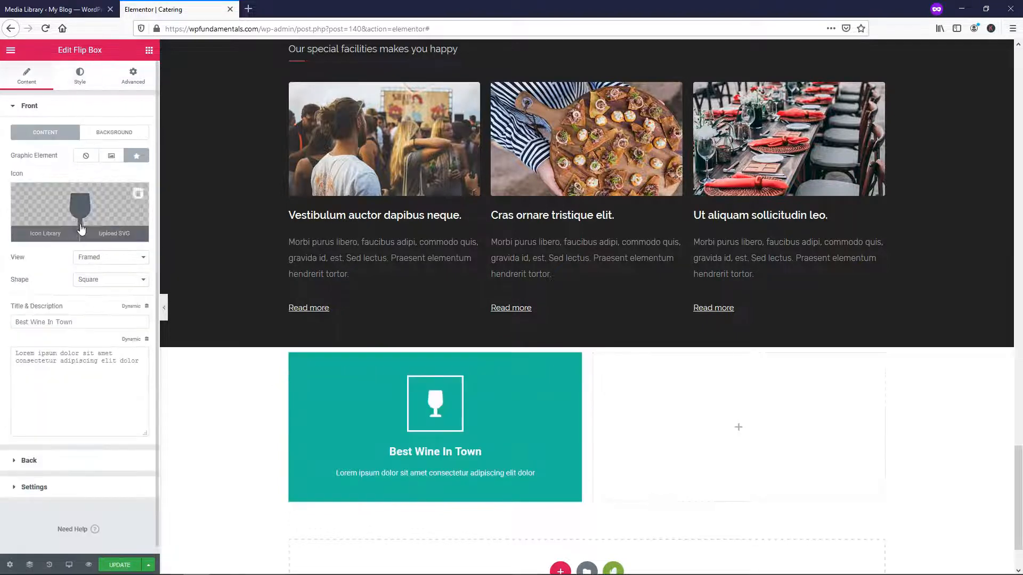
click(28, 105)
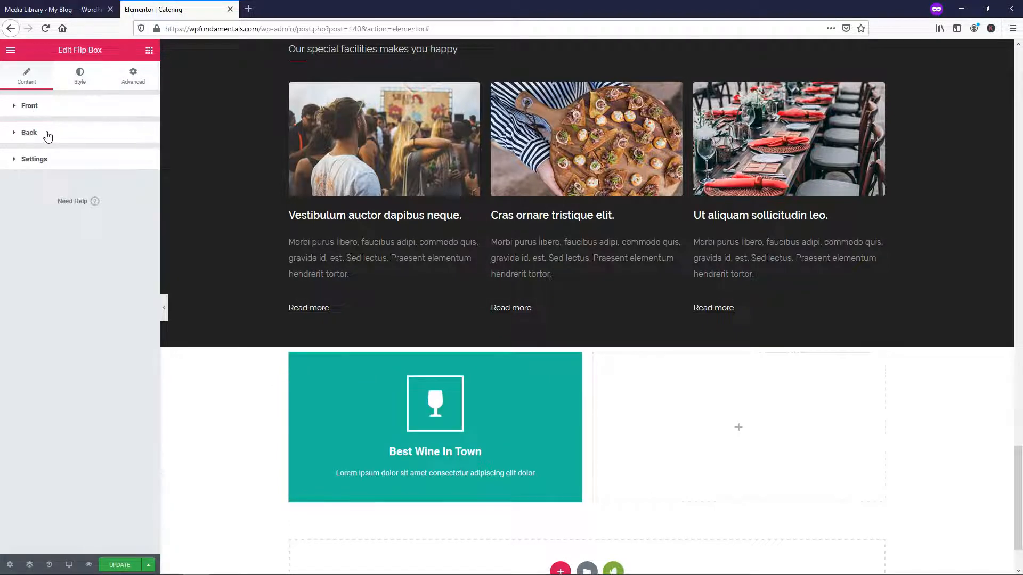
click(28, 133)
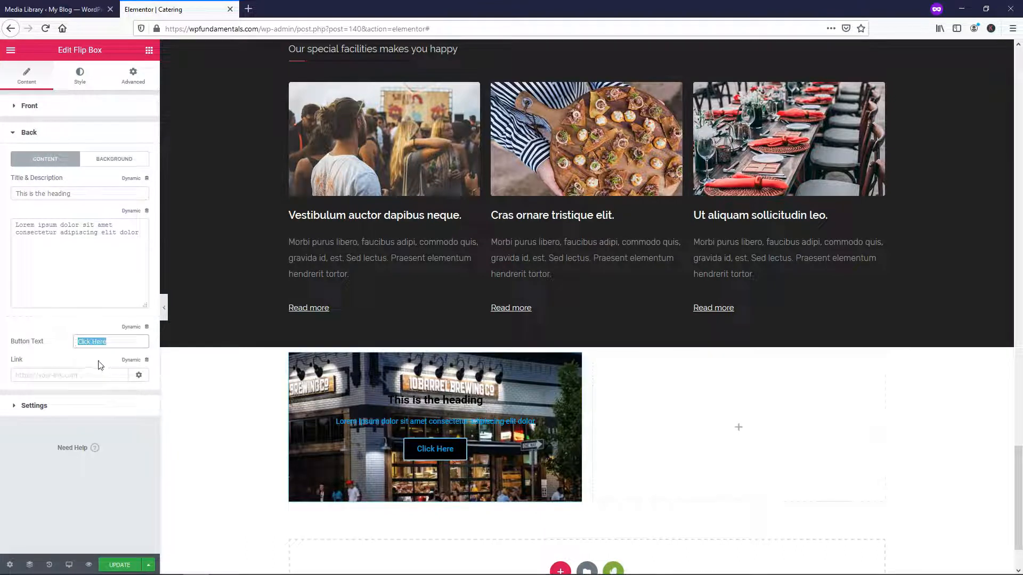
mouse_move(70, 380)
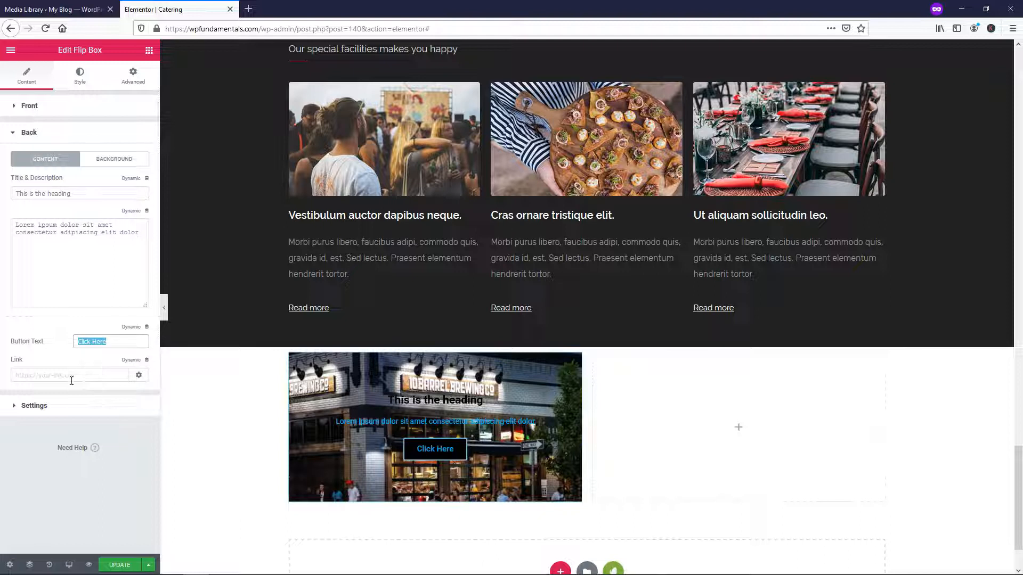
click(435, 424)
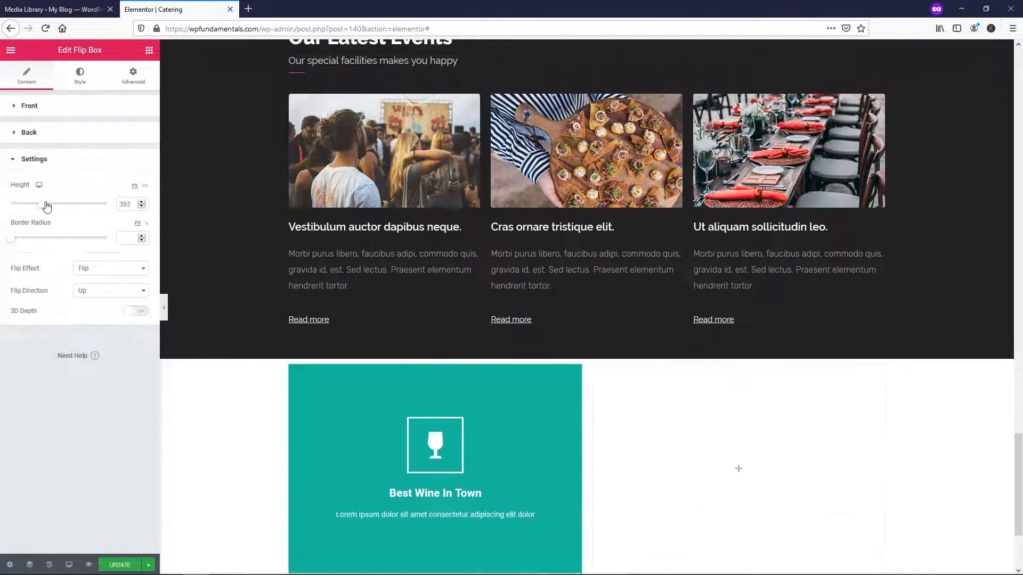
- Set the flip box height to 400 and preview the Slide effect flipping down
click(141, 201)
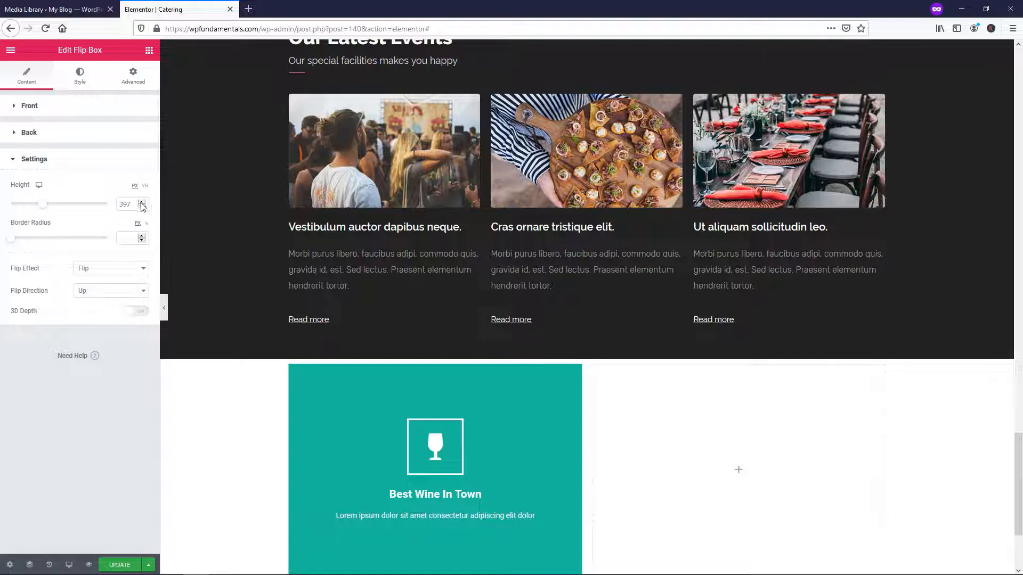
click(141, 201)
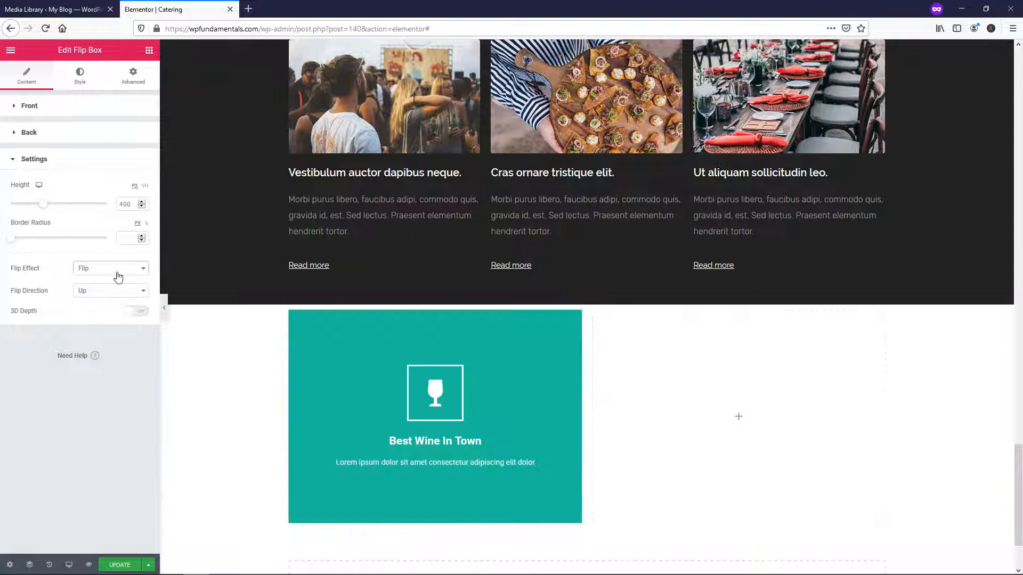
click(111, 268)
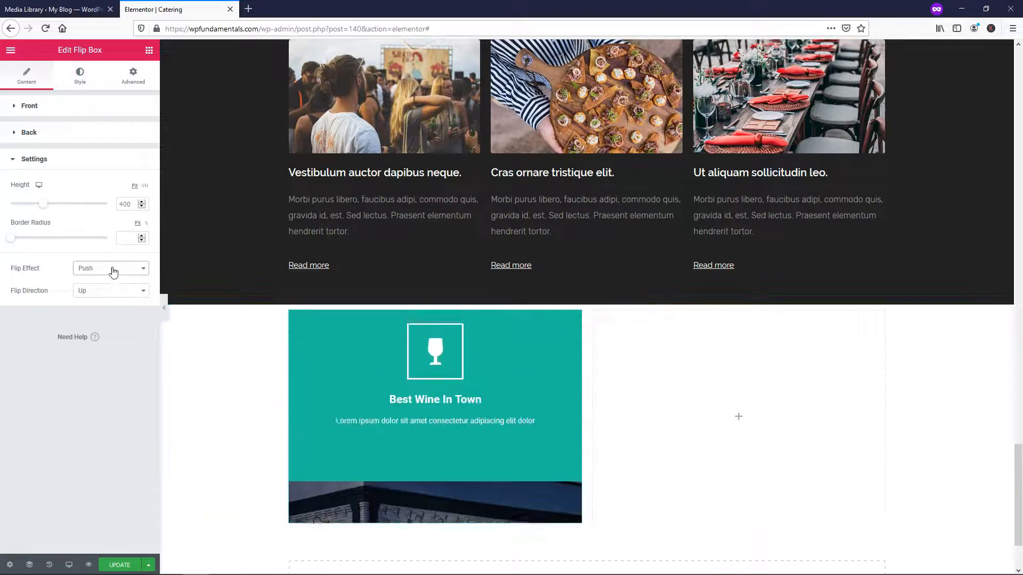
click(109, 268)
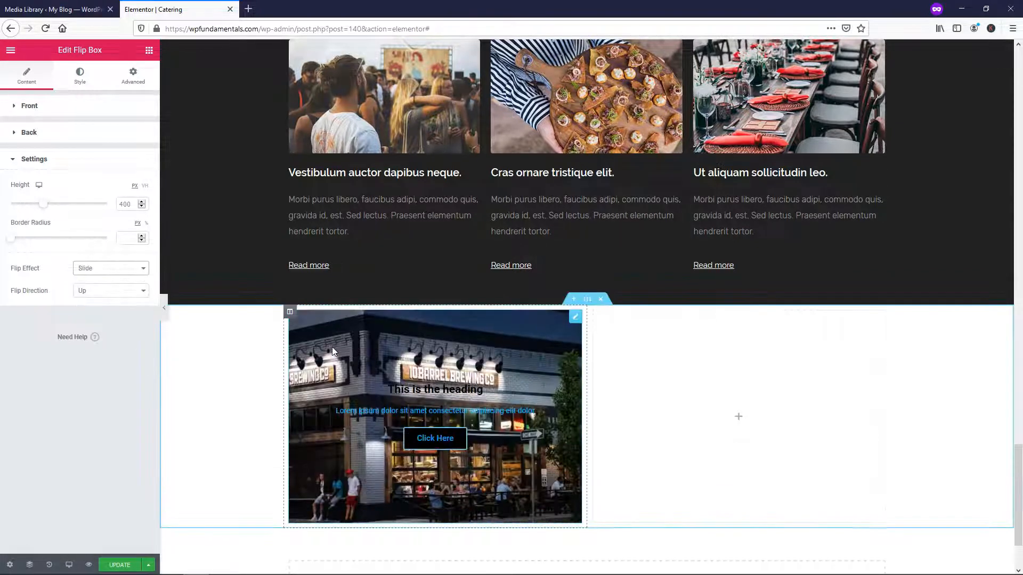
click(110, 290)
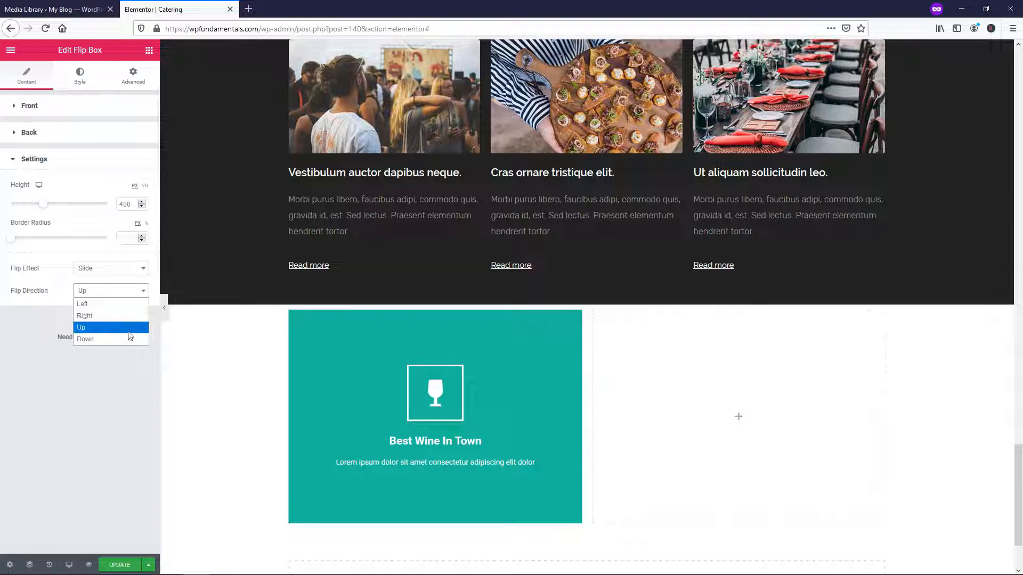
click(85, 339)
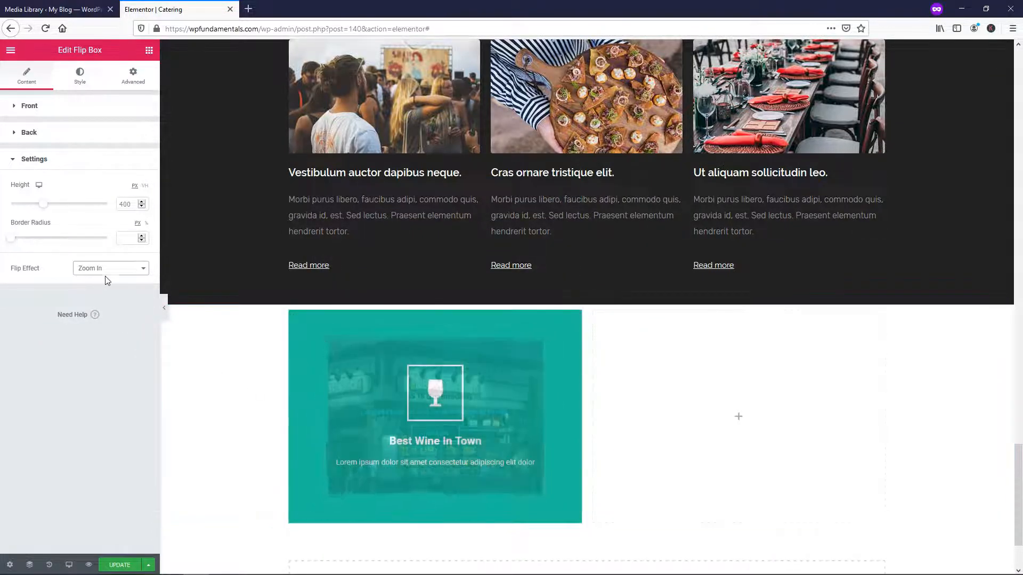
- Preview the Zoom Out and Fade flip effects on the box
click(110, 268)
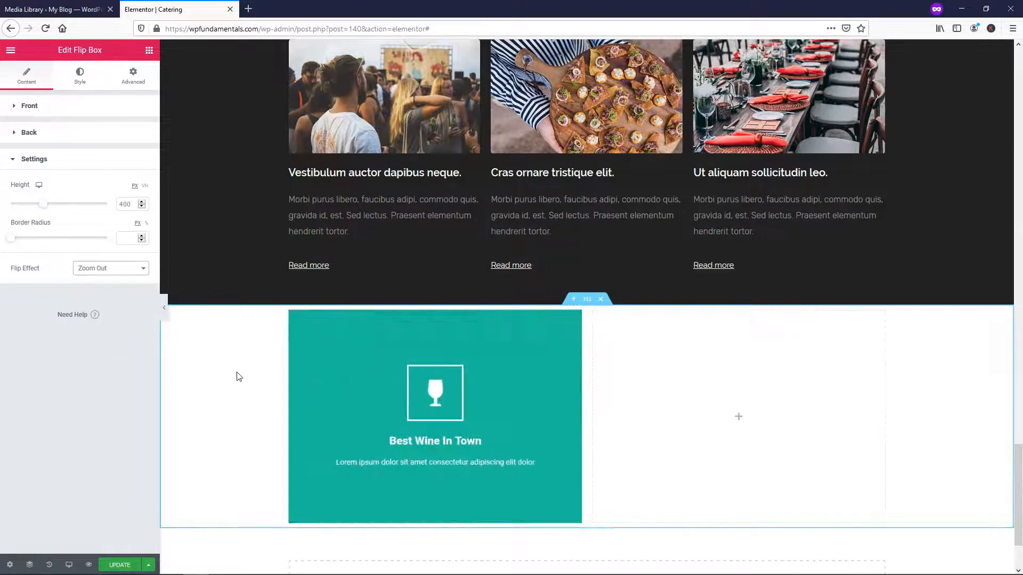
click(110, 268)
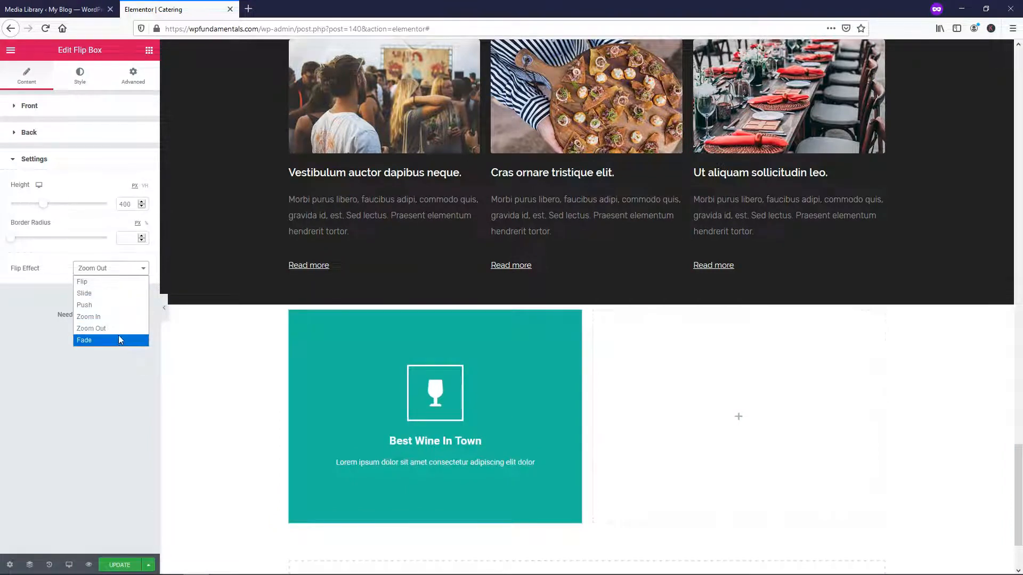
click(83, 340)
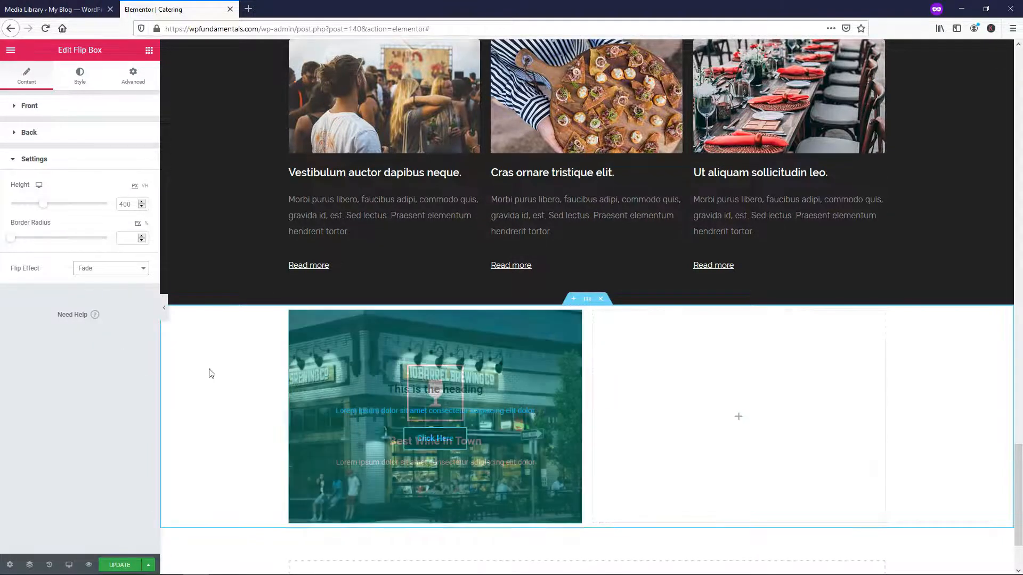
click(110, 268)
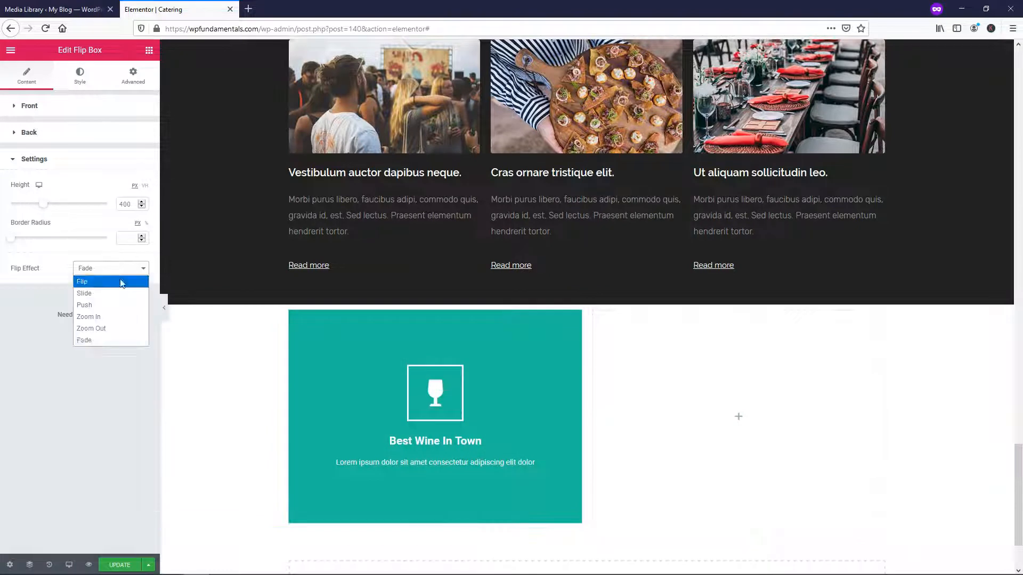
- Restore the classic Flip effect and toggle 3D Depth on, off, then on
click(82, 281)
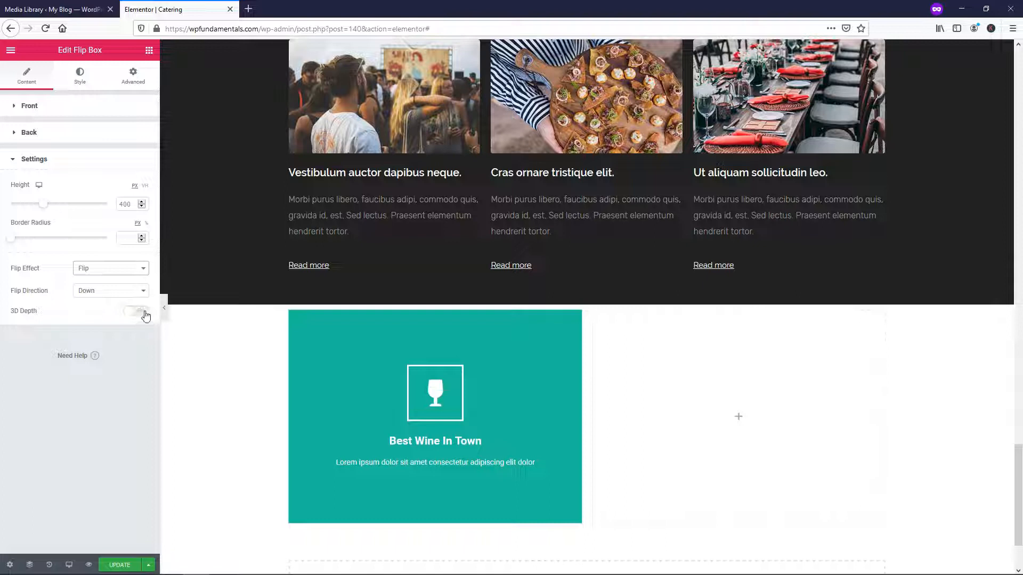
click(135, 311)
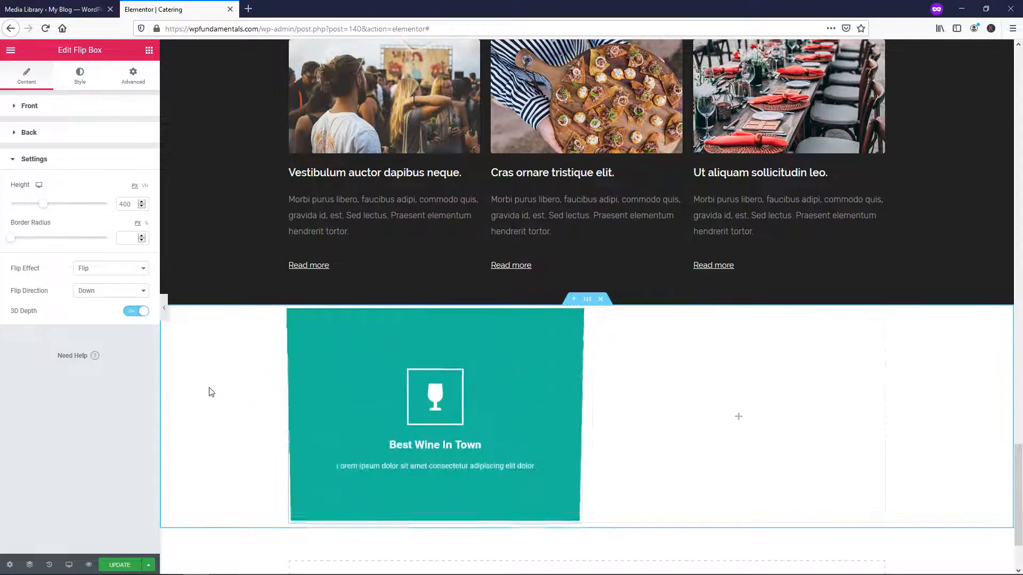
click(136, 311)
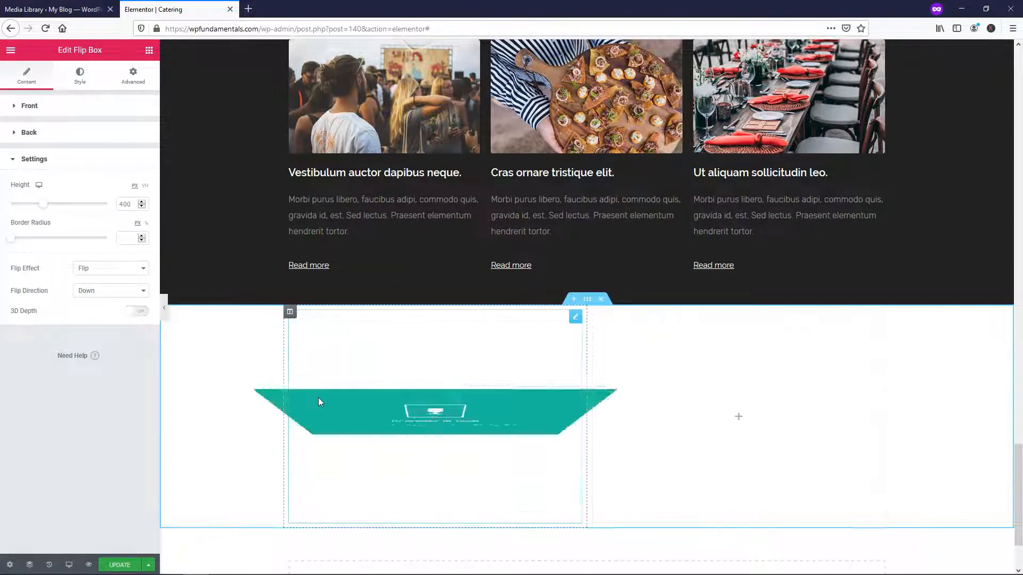
click(136, 311)
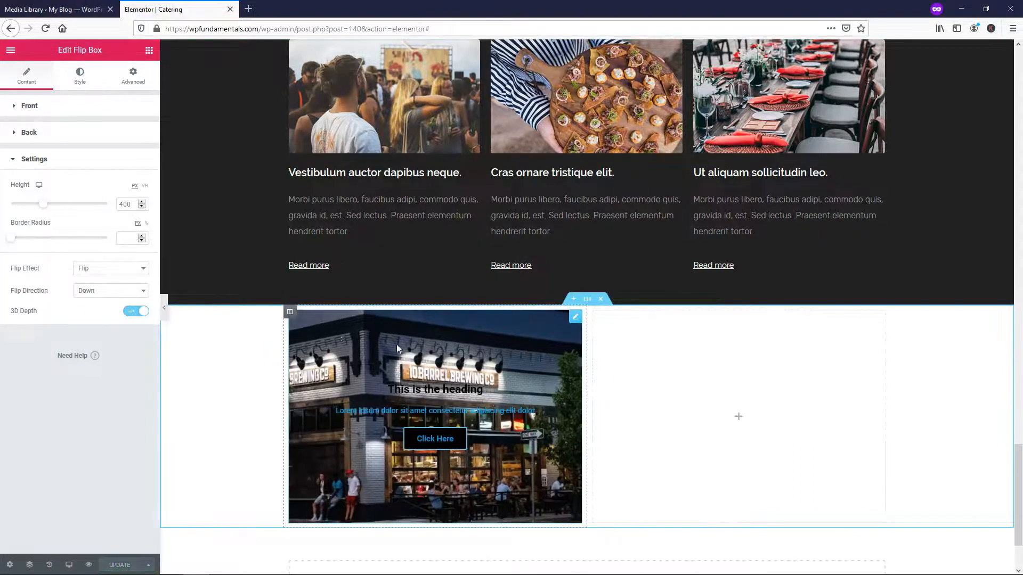
- Duplicate the wine flip box column and delete the empty third column
click(290, 314)
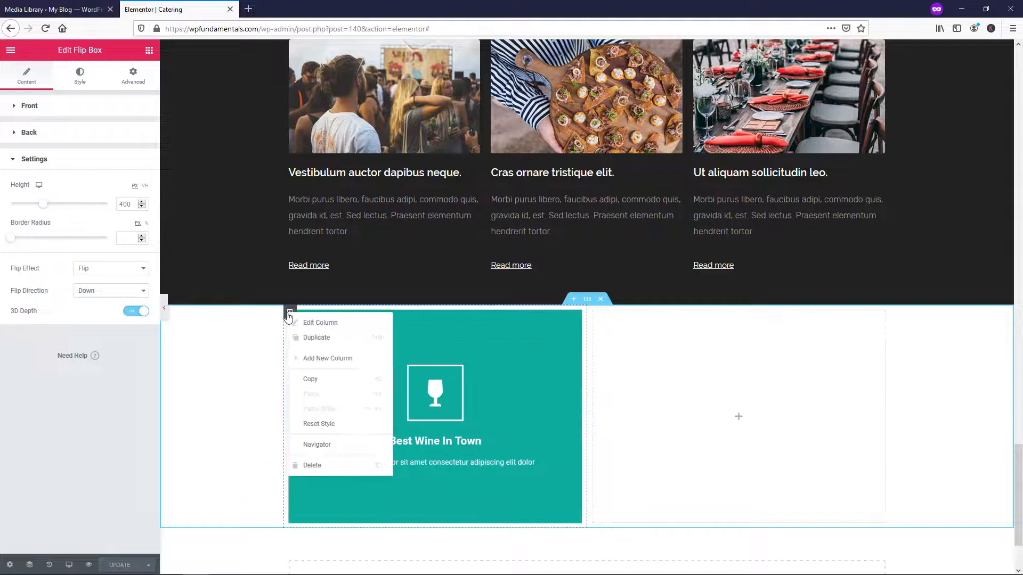
click(315, 337)
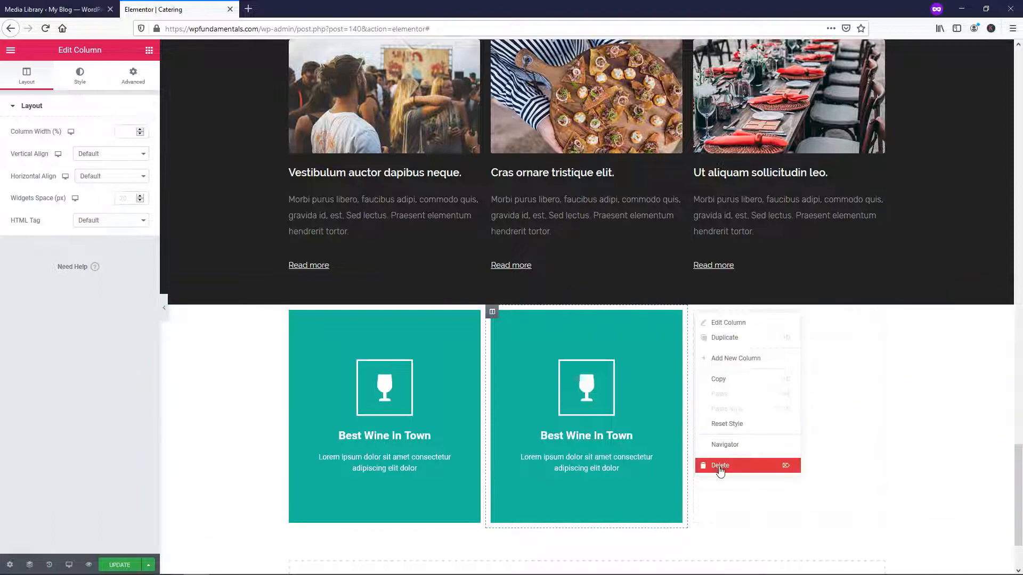
click(720, 465)
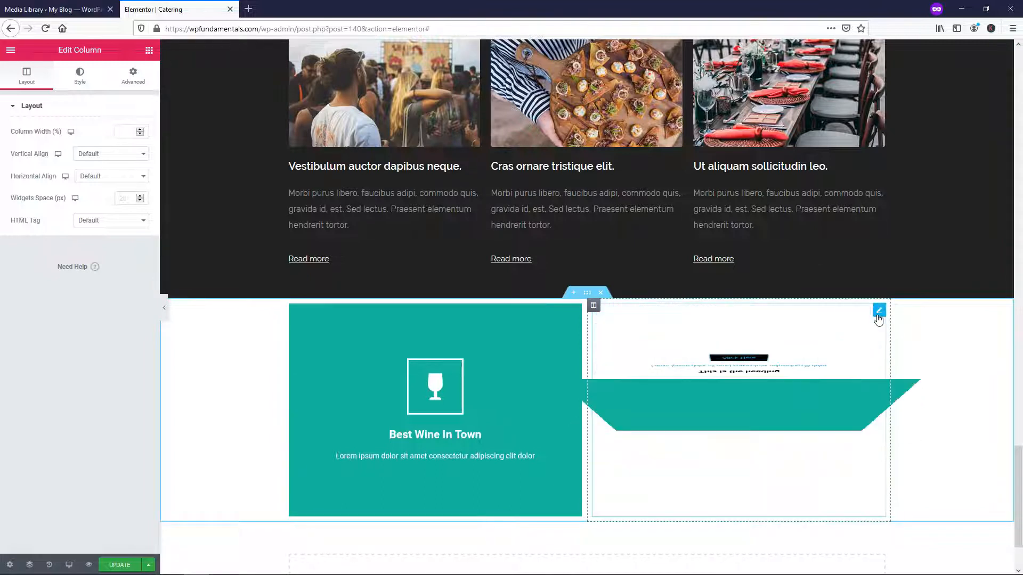
- Search the Icon Library for 'pizza' and insert the pizza slice icon
click(878, 311)
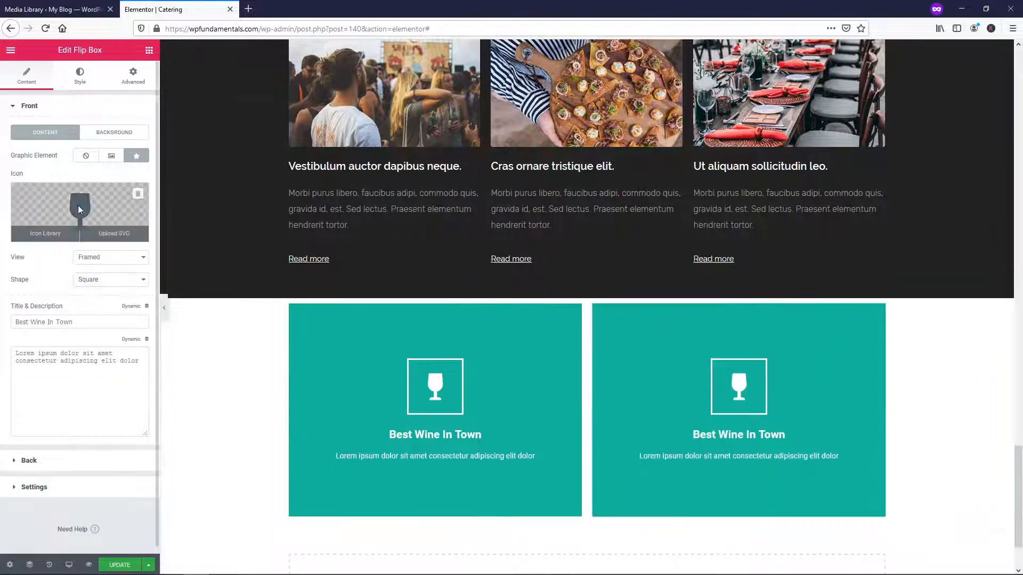
click(45, 233)
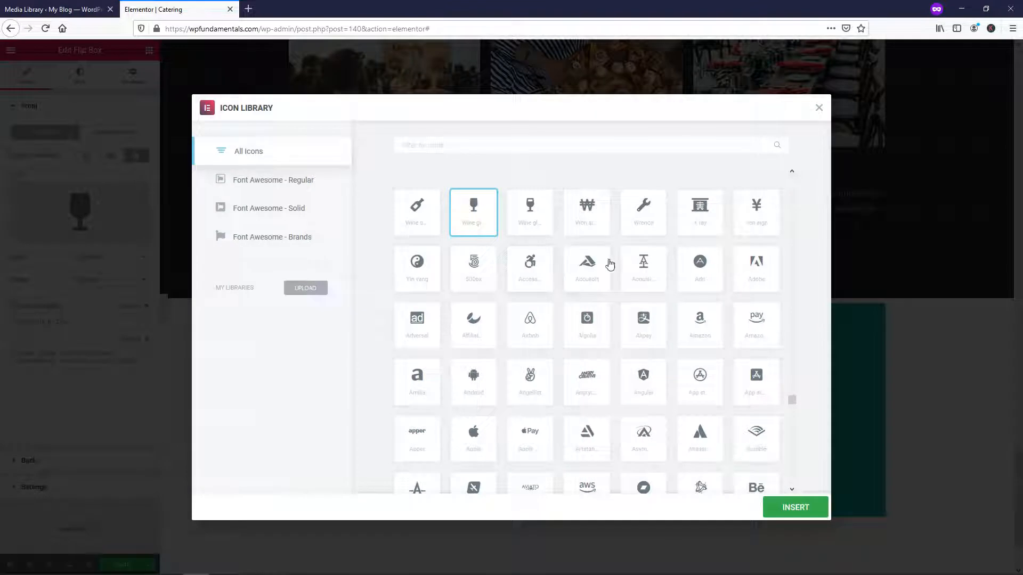
scroll(down, 3)
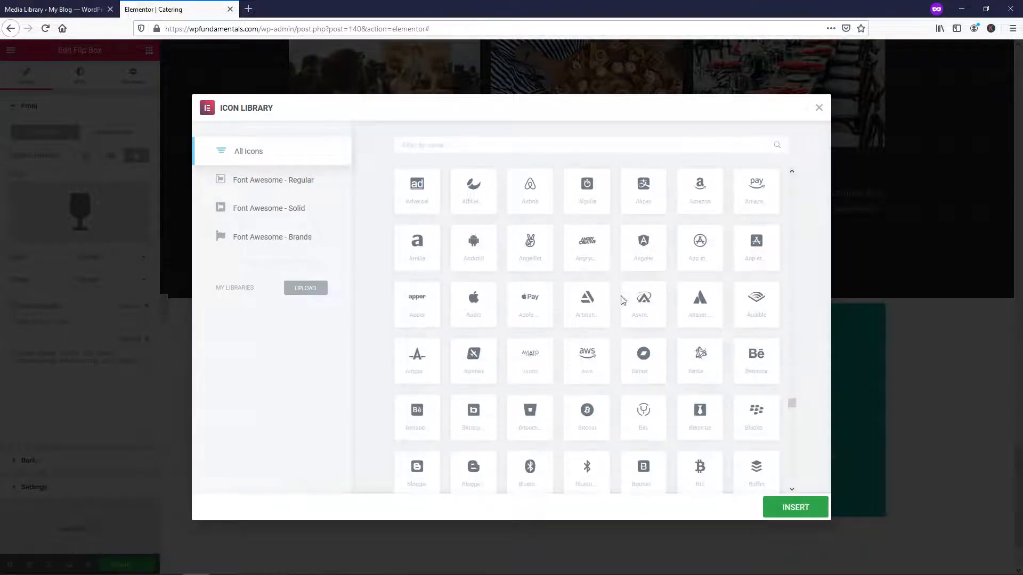
scroll(down, 3)
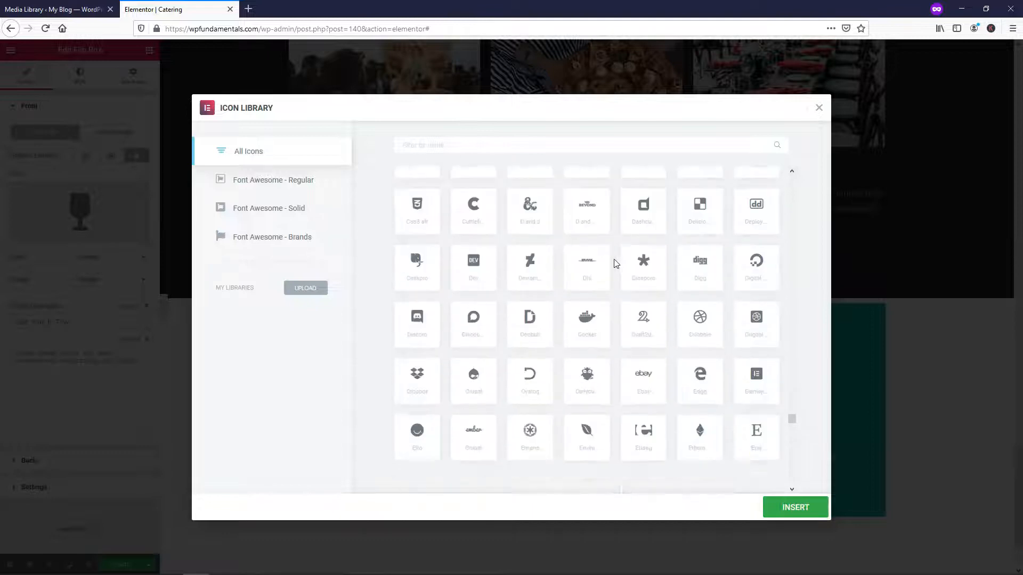
scroll(down, 3)
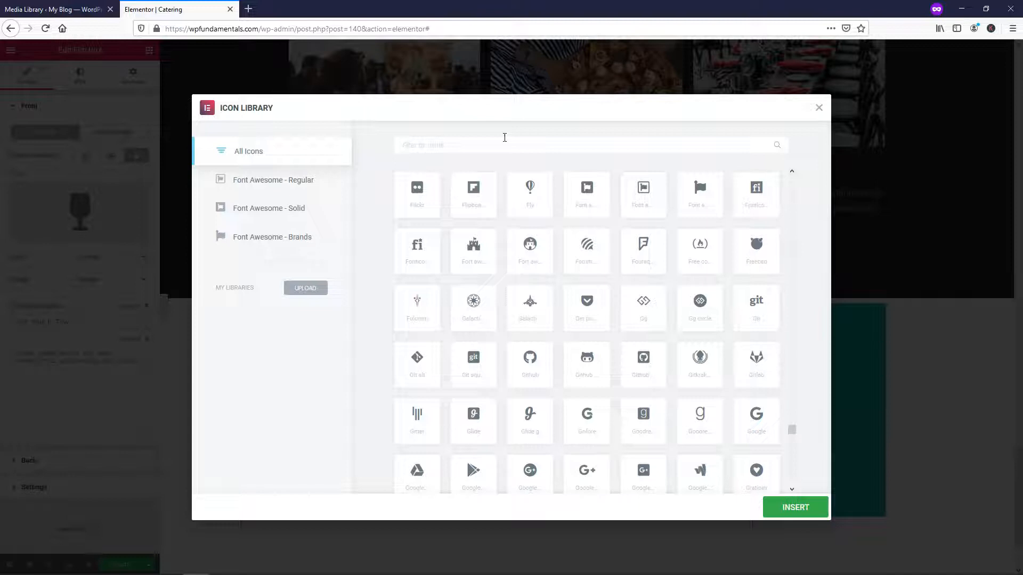
text(pizz)
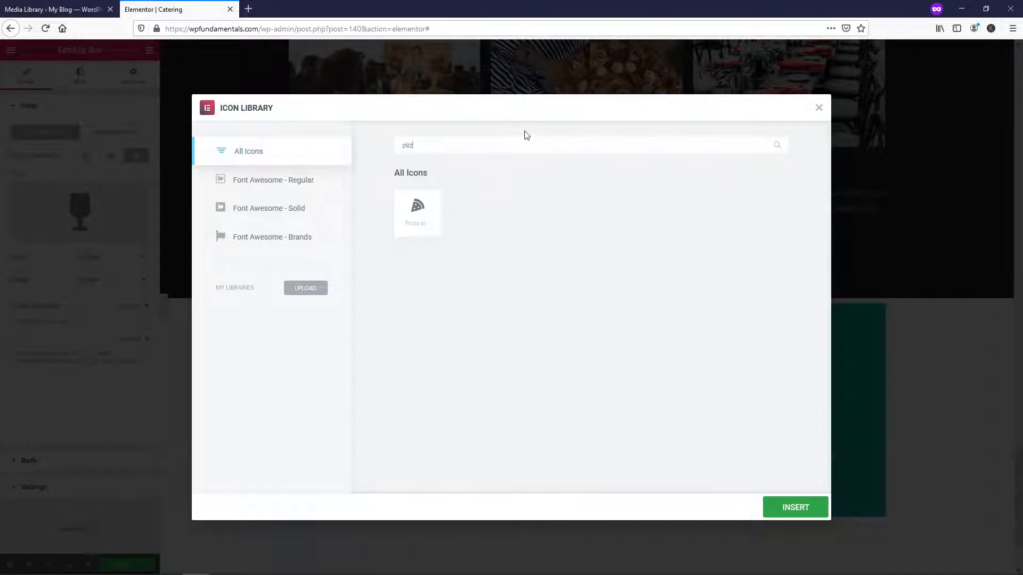
click(417, 213)
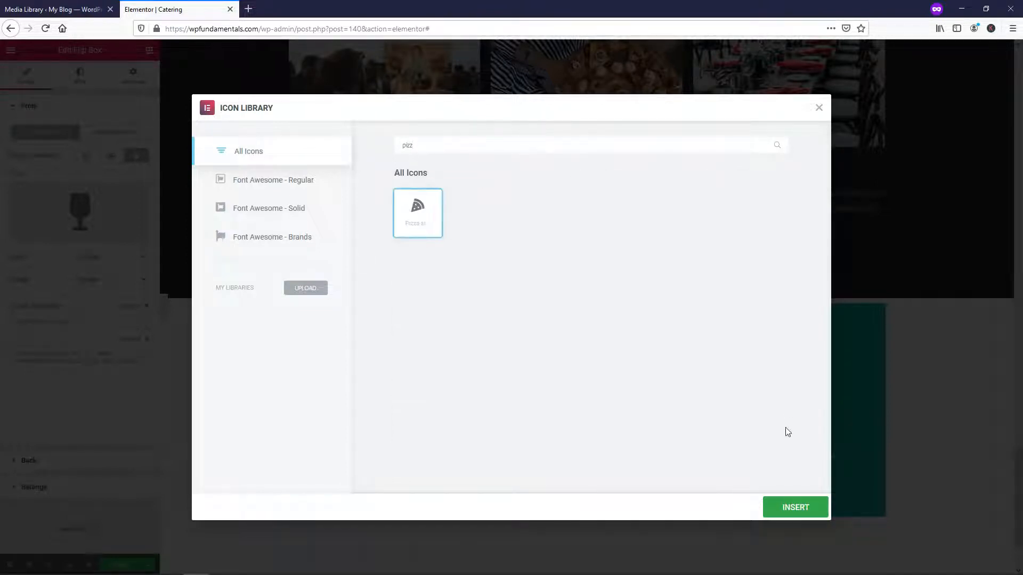
click(794, 508)
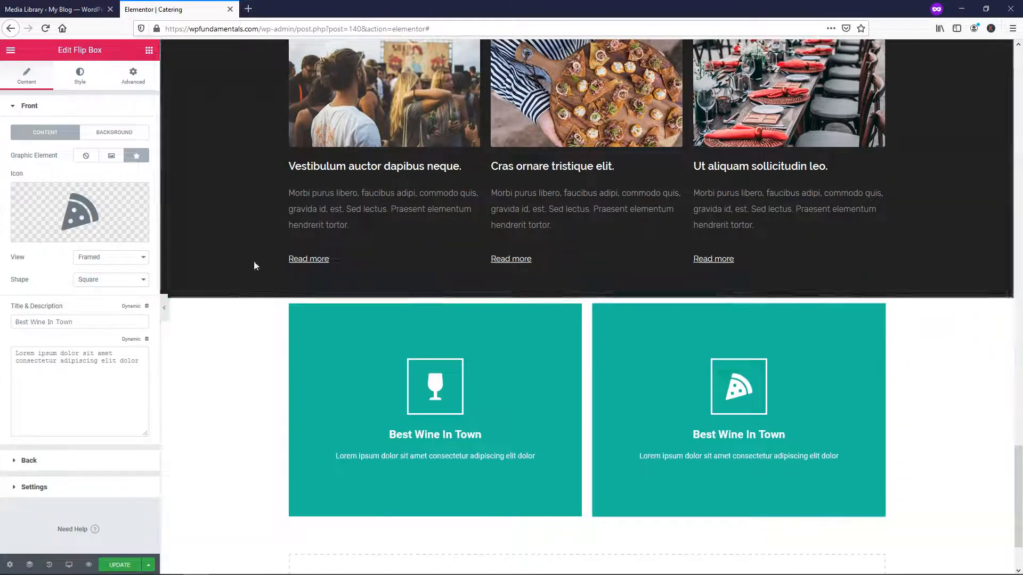
mouse_move(111, 155)
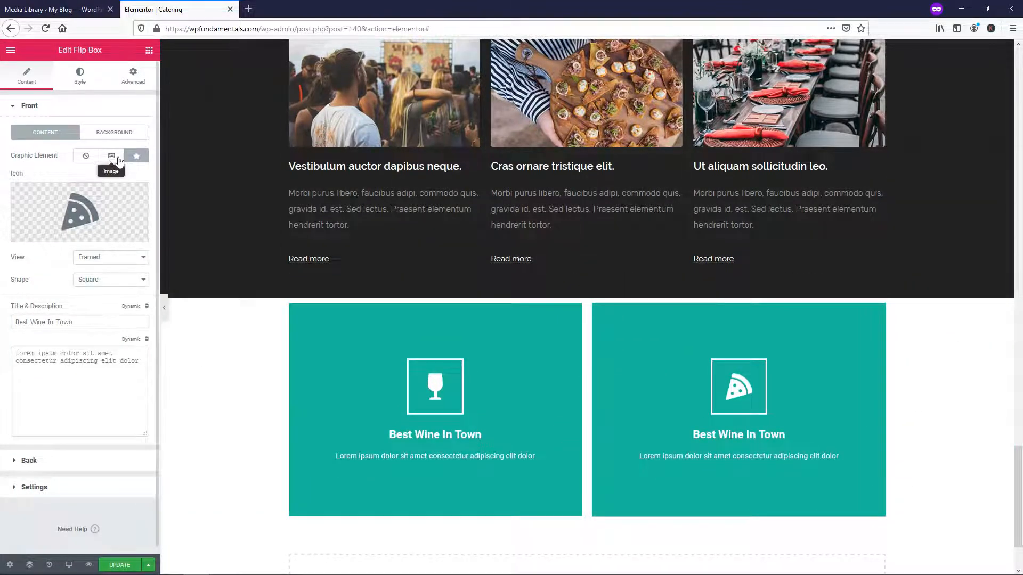
- Copy the red gradient colour code #F2295B from the front background settings
click(113, 132)
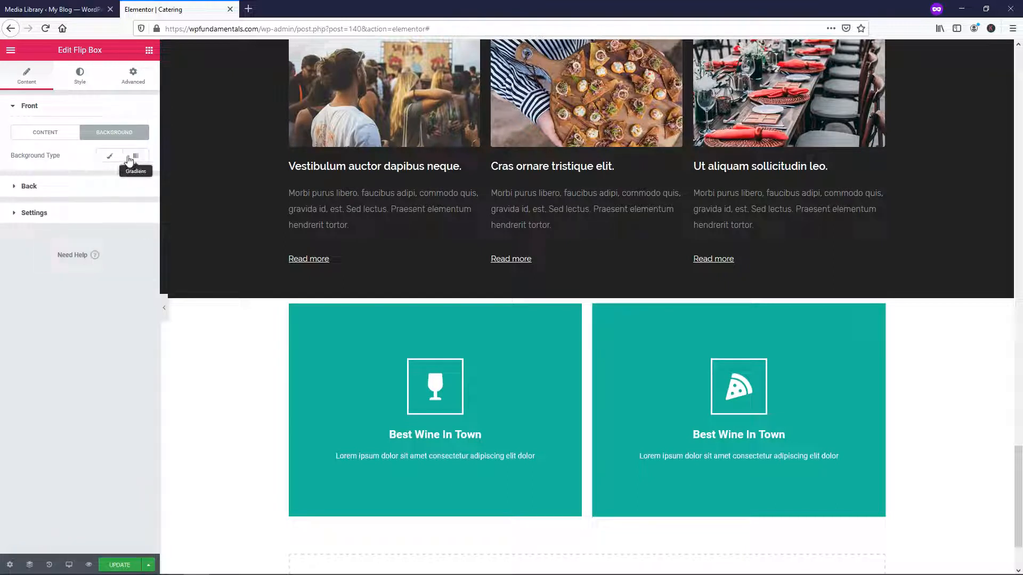
click(135, 155)
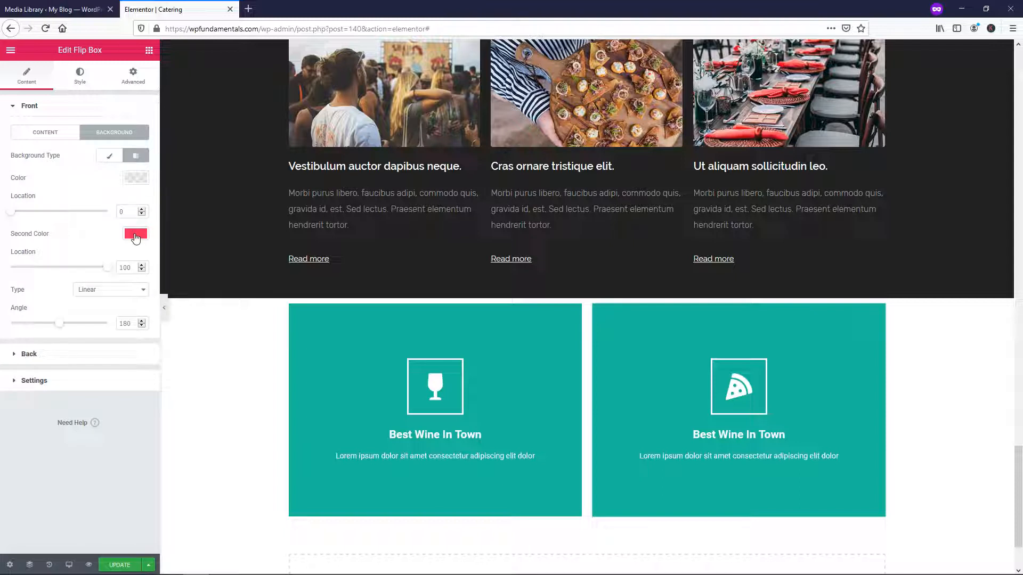
click(136, 233)
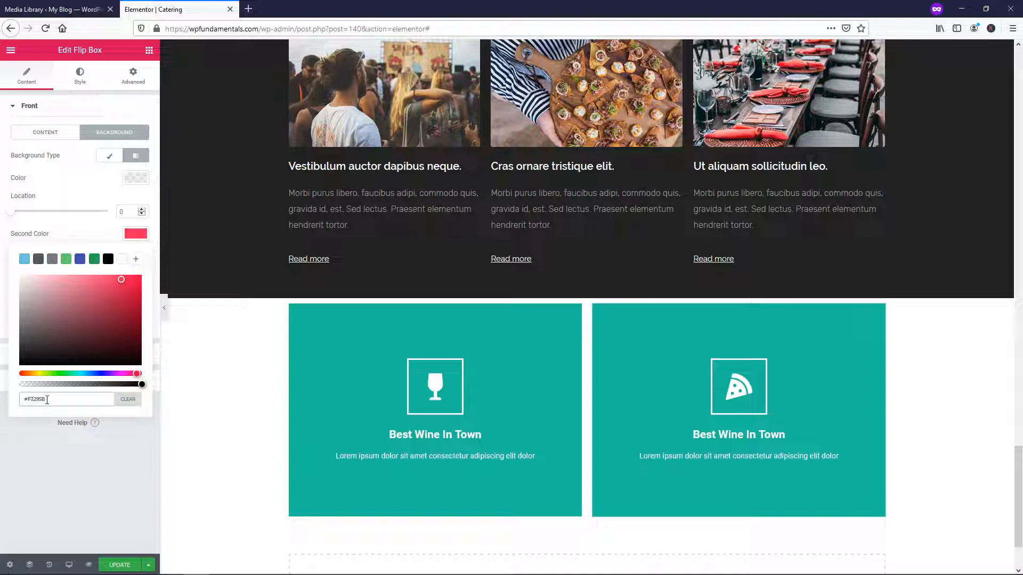
right_click(42, 398)
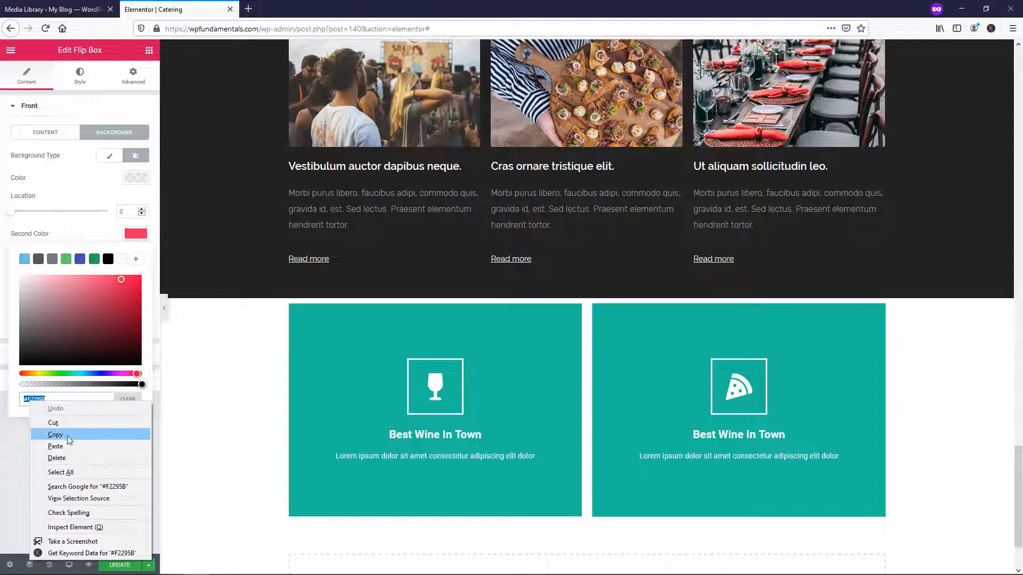
click(56, 434)
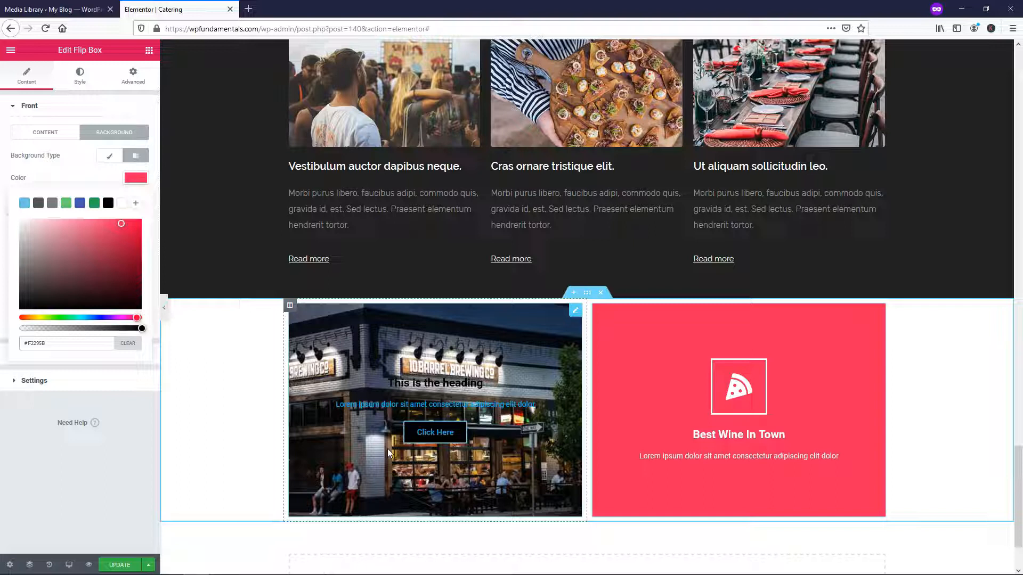
mouse_move(529, 466)
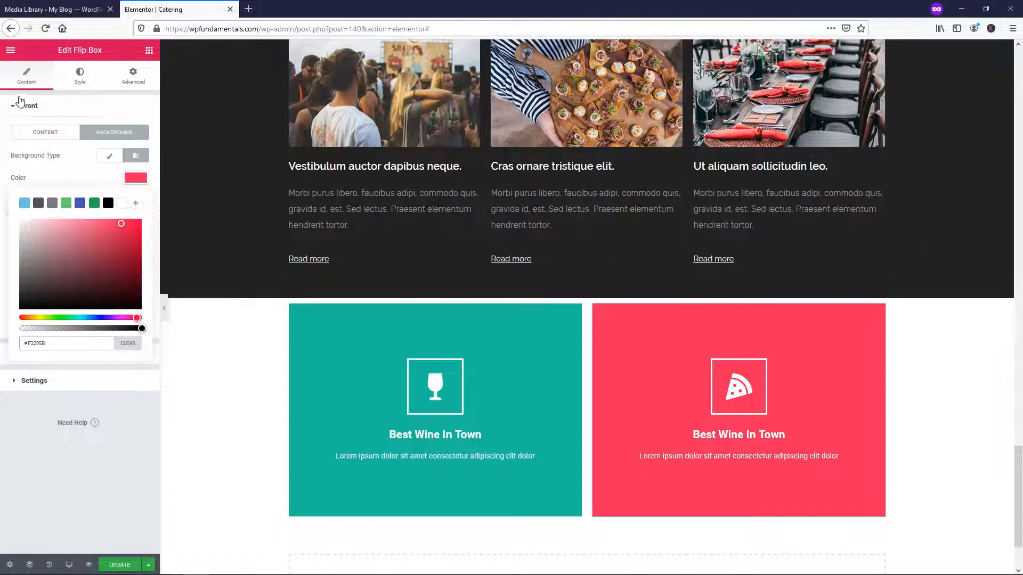
- Change the title to 'Best Pizza In Town' and set Graphic Element to Image
click(44, 132)
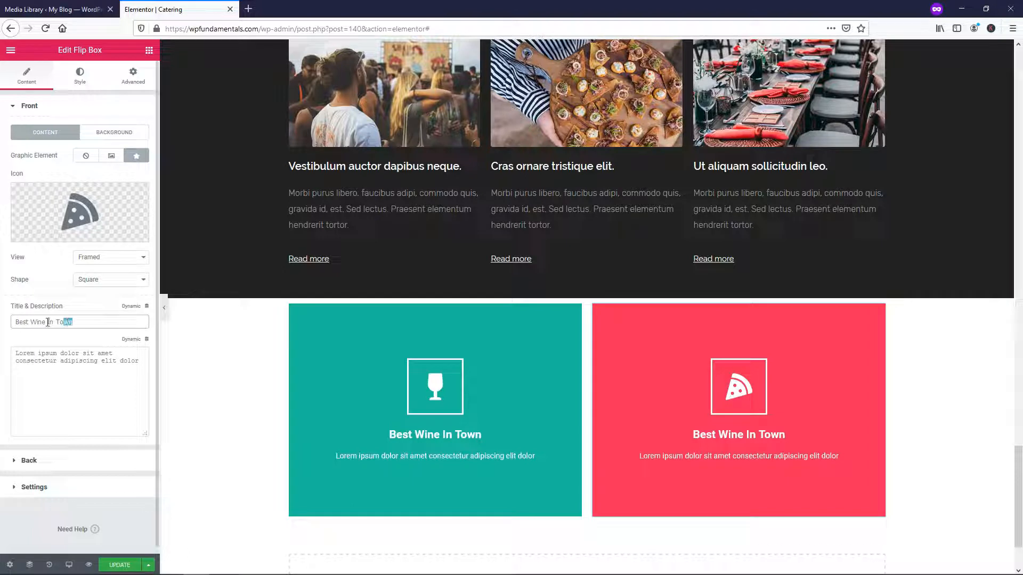
double_click(38, 322)
text(Pizza)
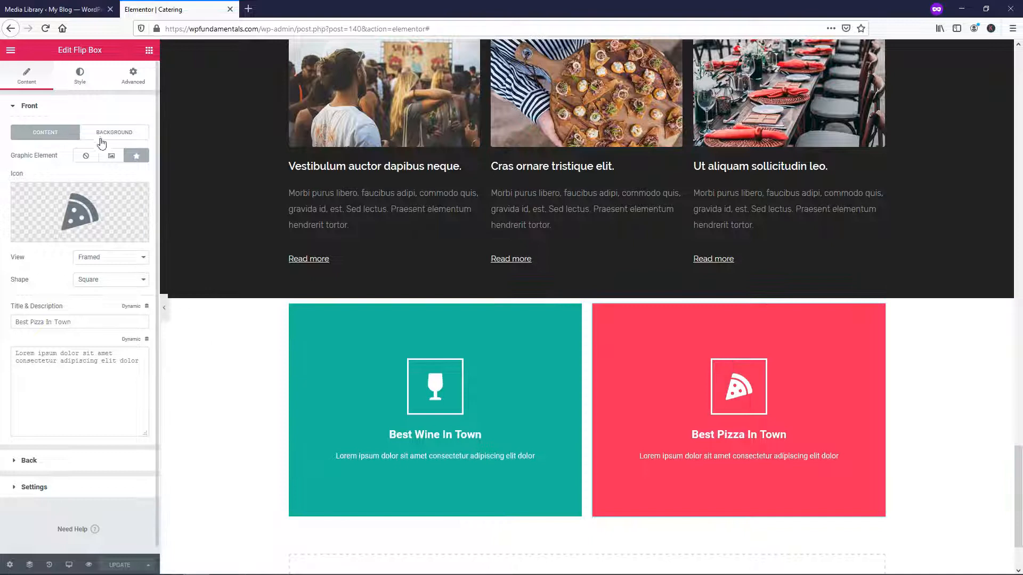
click(111, 155)
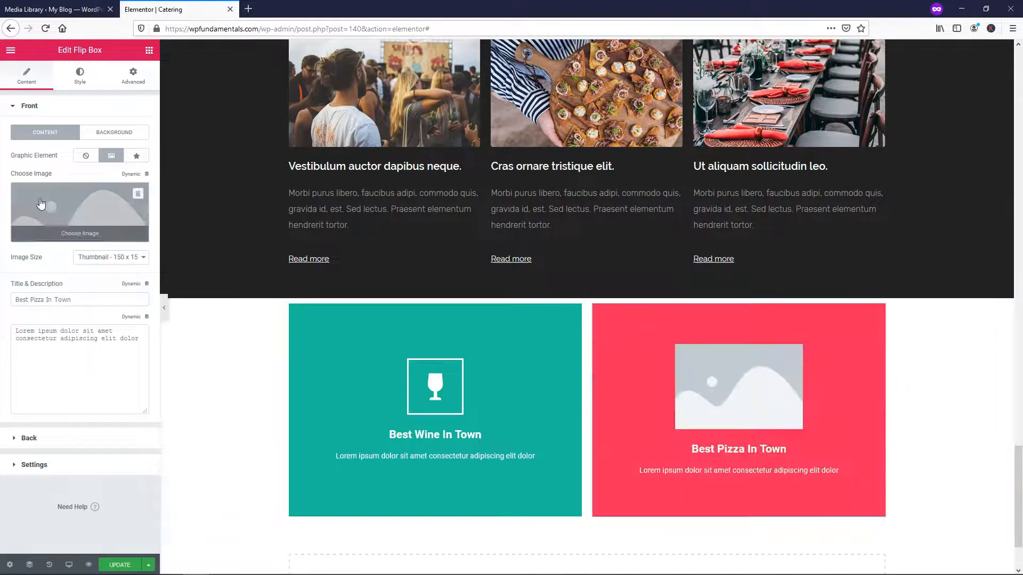
- Try the chef photo as the front graphic, then switch back to Icon
click(79, 212)
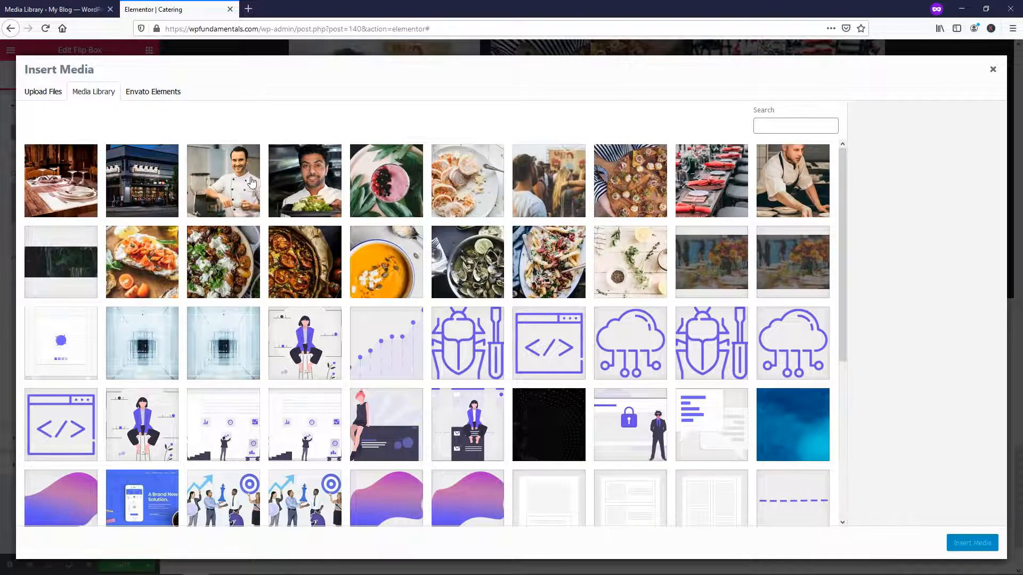
click(223, 180)
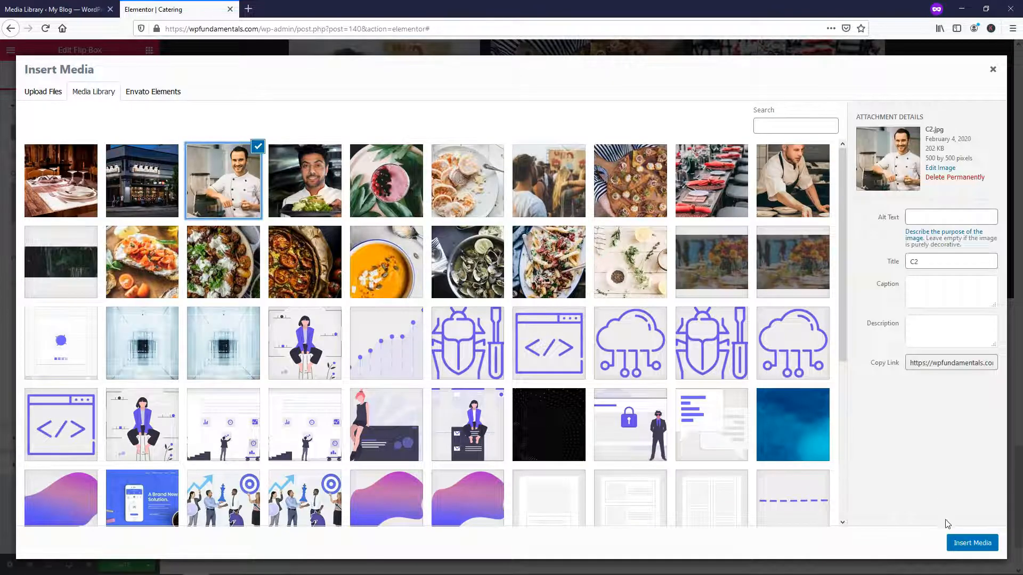
click(970, 543)
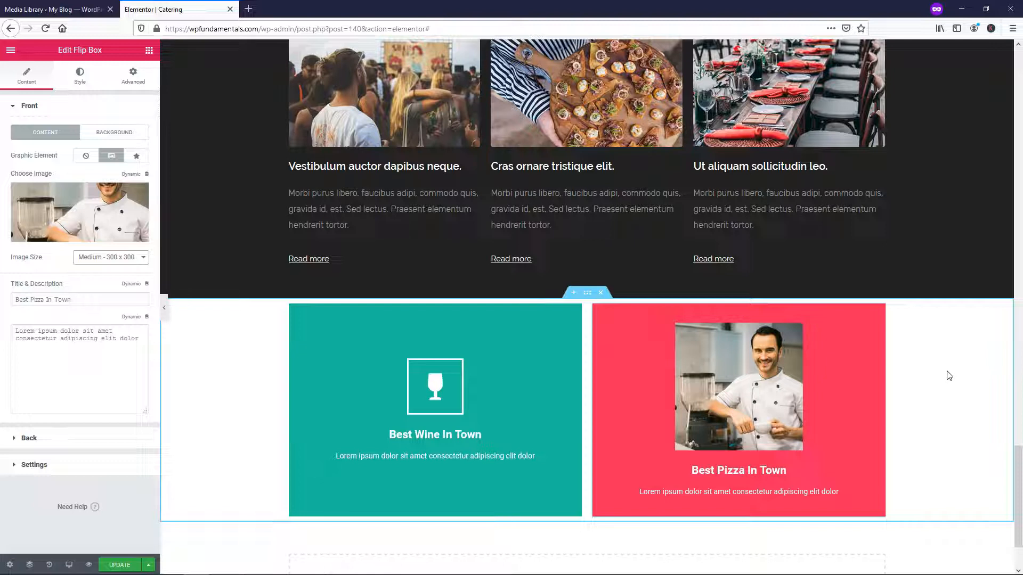
click(137, 155)
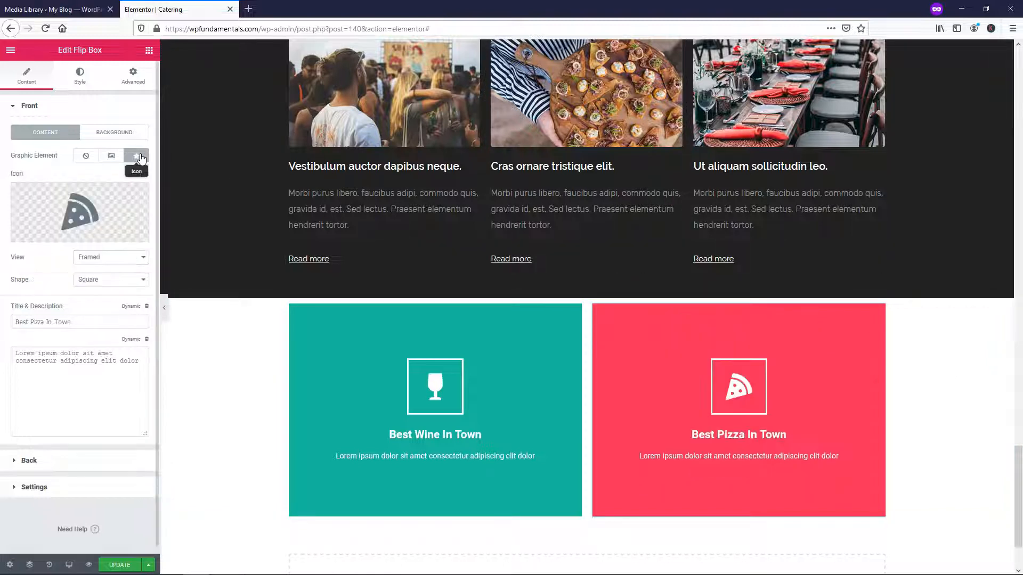